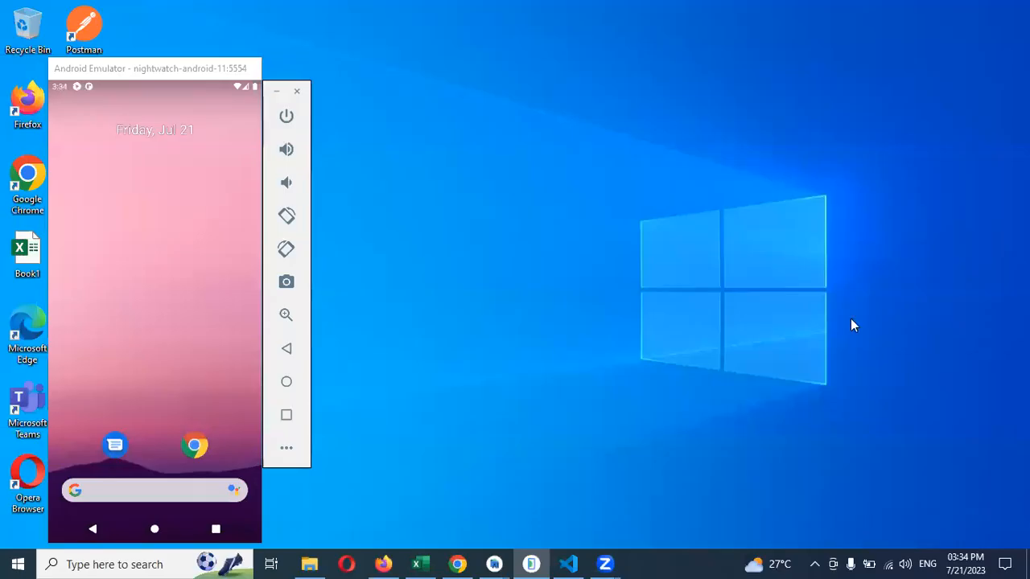
{"action": "mouse_move", "coordinate": [538, 416]}
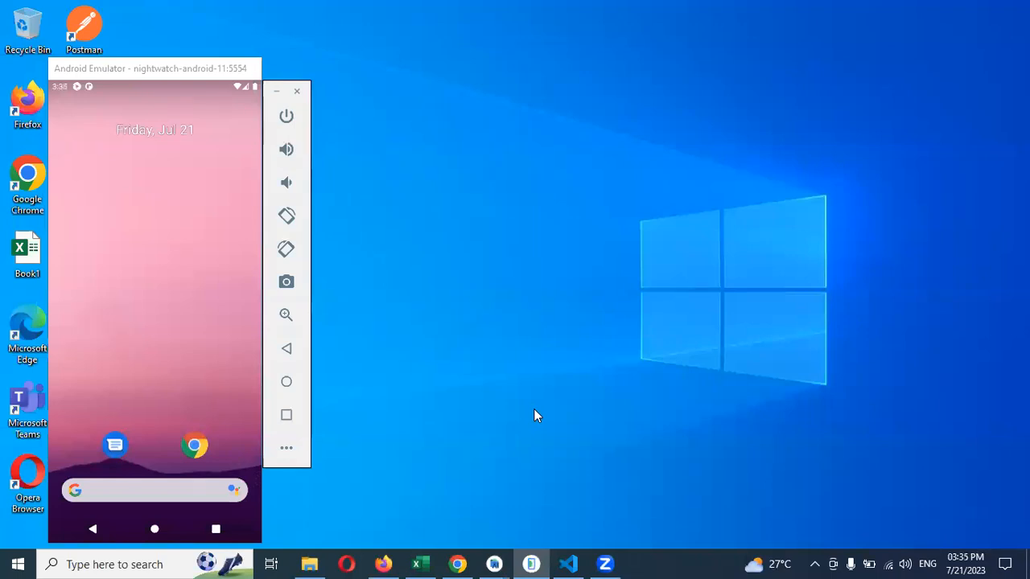
{"action": "mouse_move", "coordinate": [579, 541]}
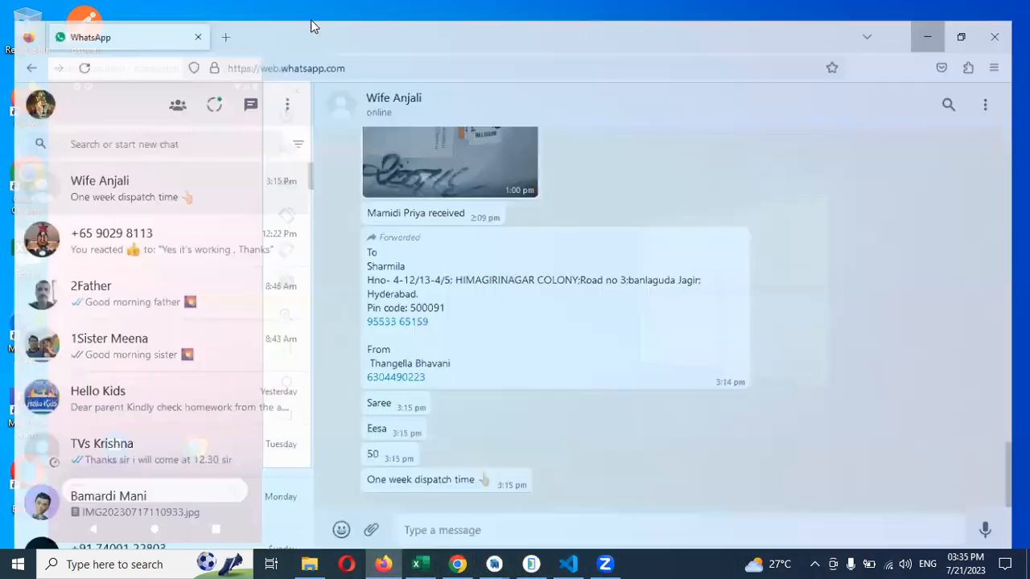
Leave Chrome for the emulator home screen and launch Appium Inspector from the taskbar.
{"action": "left_click", "coordinate": [225, 37]}
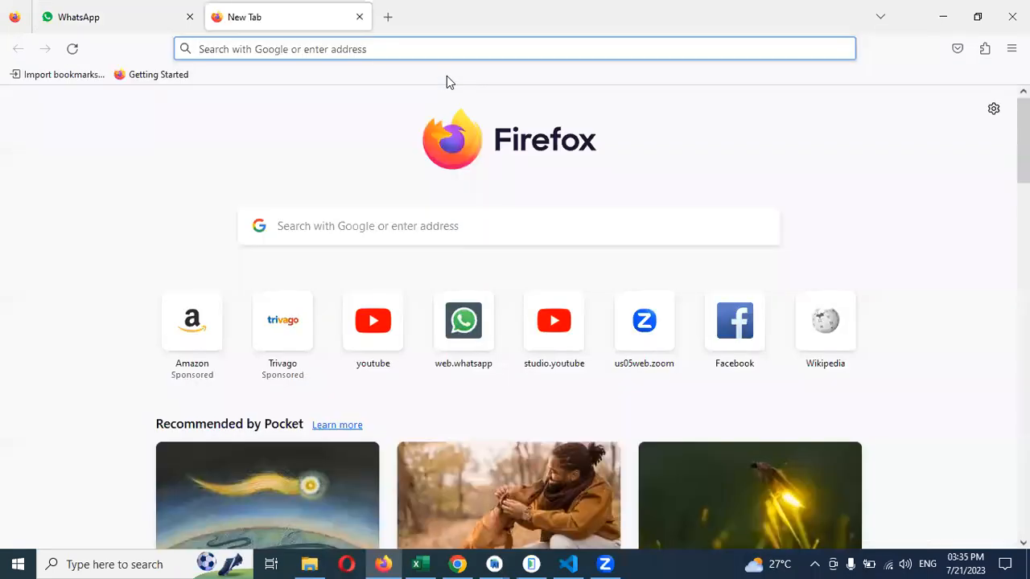
{"action": "type", "text": "goog"}
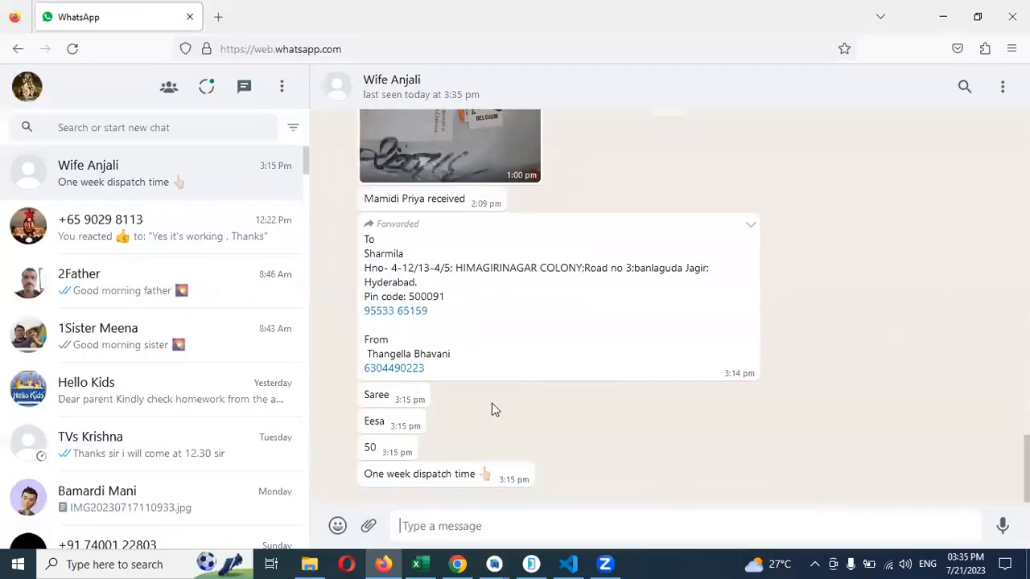
{"action": "left_click", "coordinate": [530, 564]}
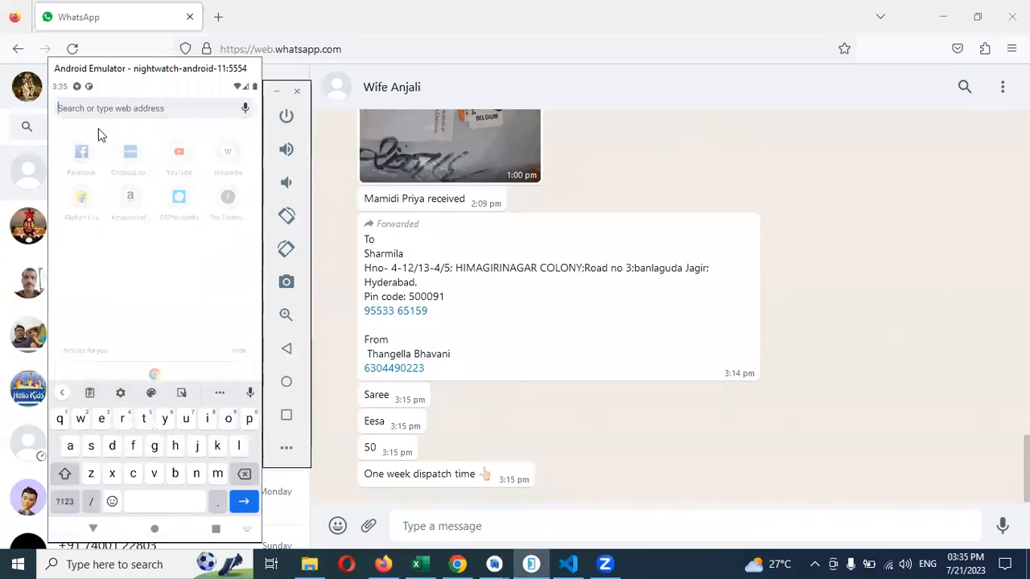
{"action": "mouse_move", "coordinate": [126, 135]}
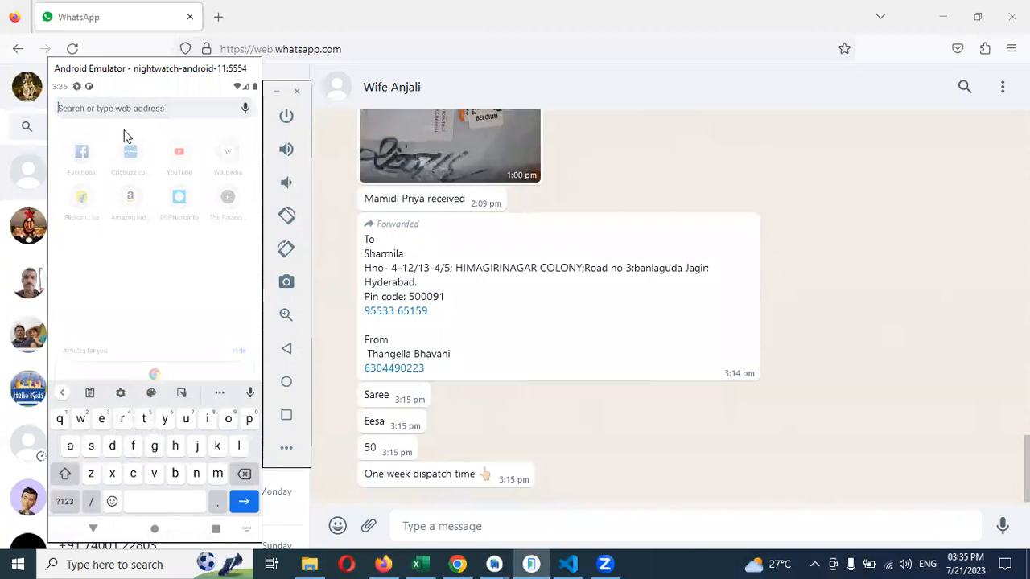
{"action": "mouse_move", "coordinate": [470, 505]}
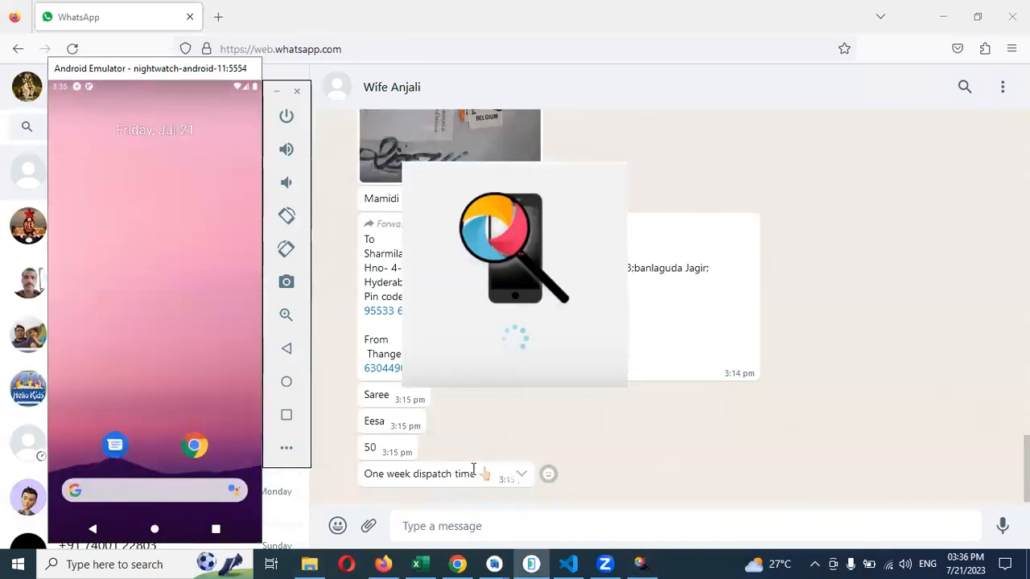
{"action": "mouse_move", "coordinate": [672, 56]}
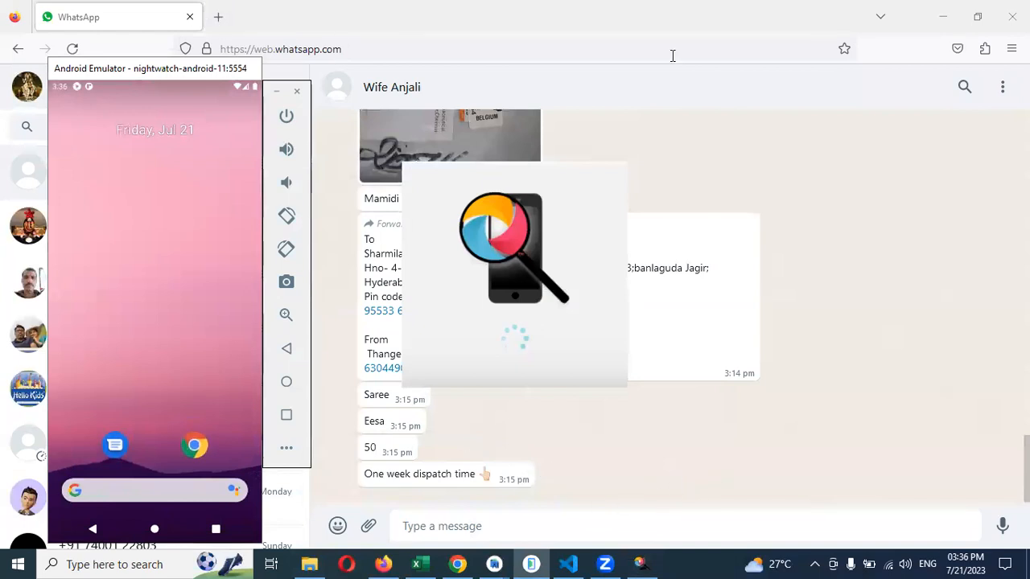
Load the saved Android 11, emulator-5554, UIAutomator2 capability set into Desired Capabilities.
{"action": "left_click", "coordinate": [642, 565]}
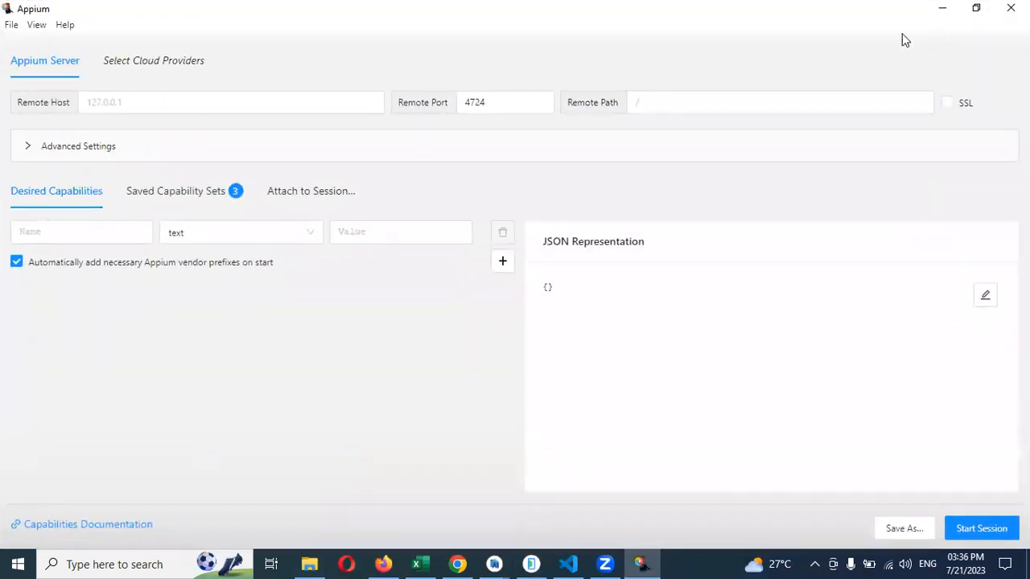
{"action": "left_click", "coordinate": [175, 191]}
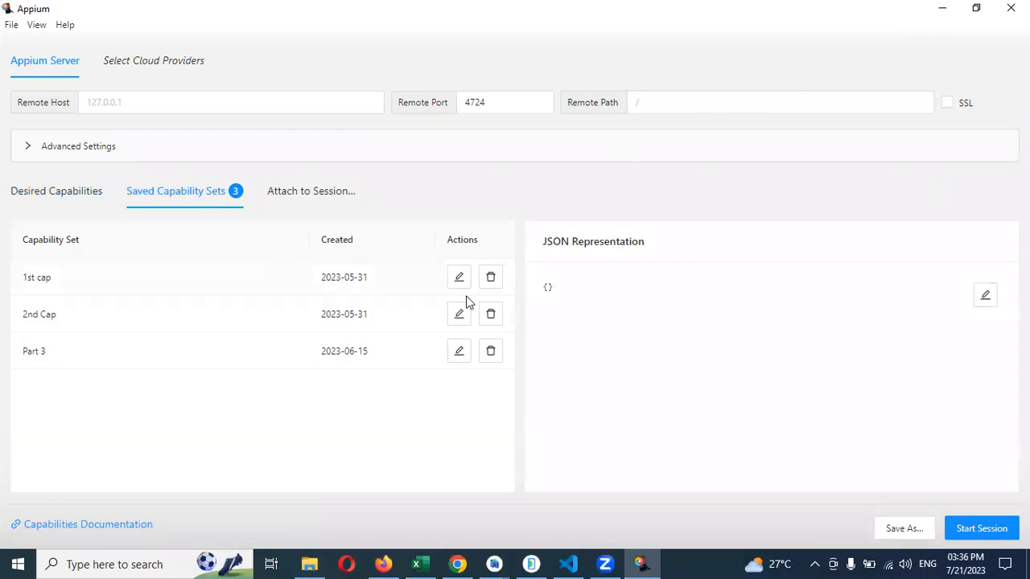
{"action": "left_click", "coordinate": [56, 190]}
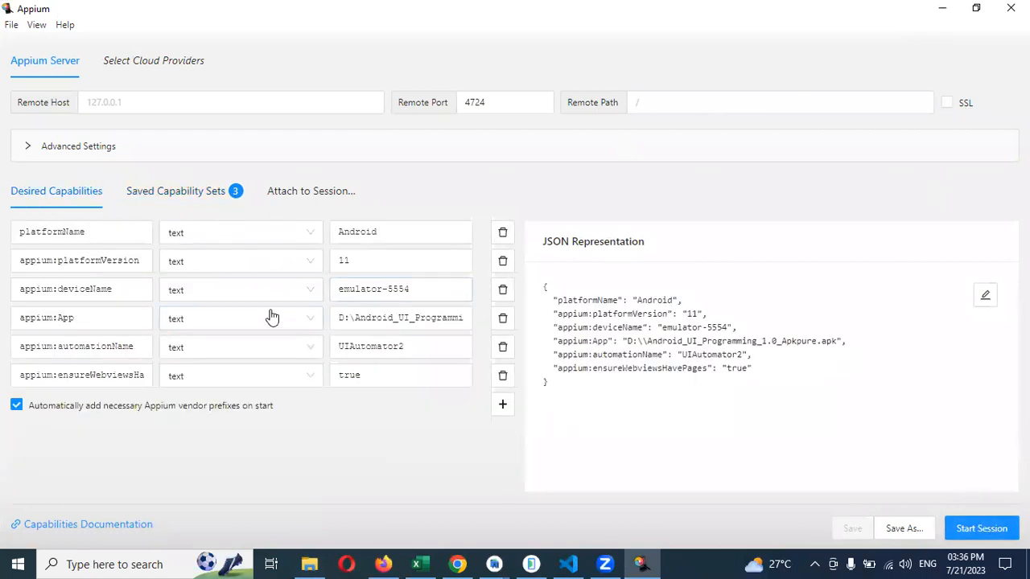
{"action": "left_click", "coordinate": [240, 346]}
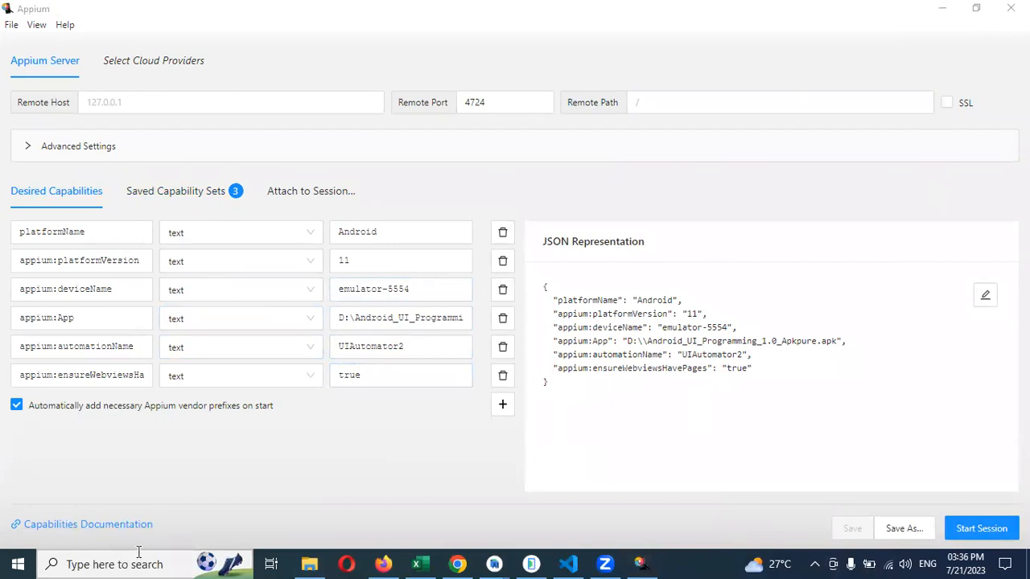
{"action": "type", "text": "cm"}
{"action": "type", "text": "a"}
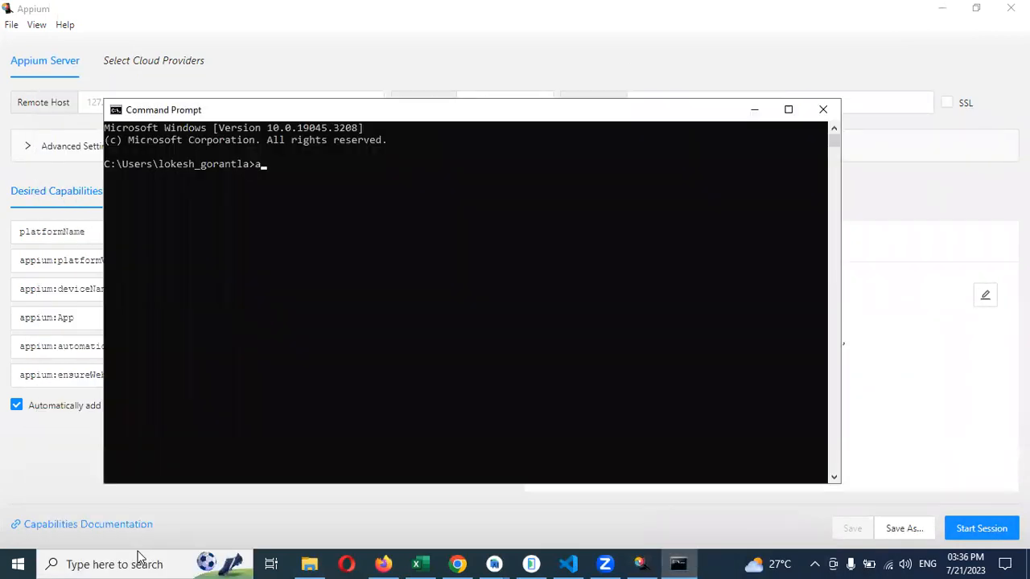
Start the Appium server from Command Prompt with 'appium -p 4724'.
{"action": "type", "text": "ppium"}
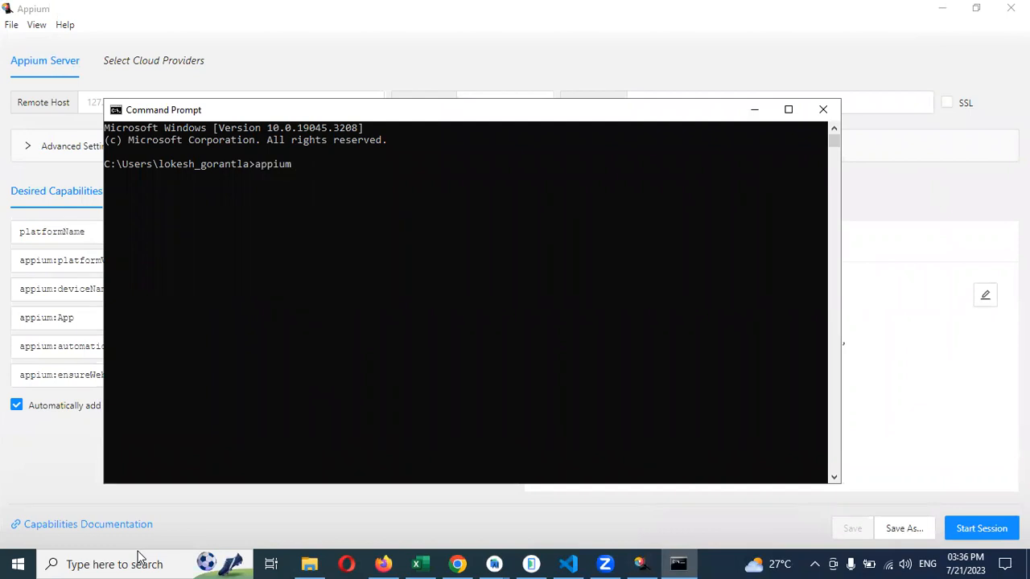
{"action": "type", "text": "-p 47"}
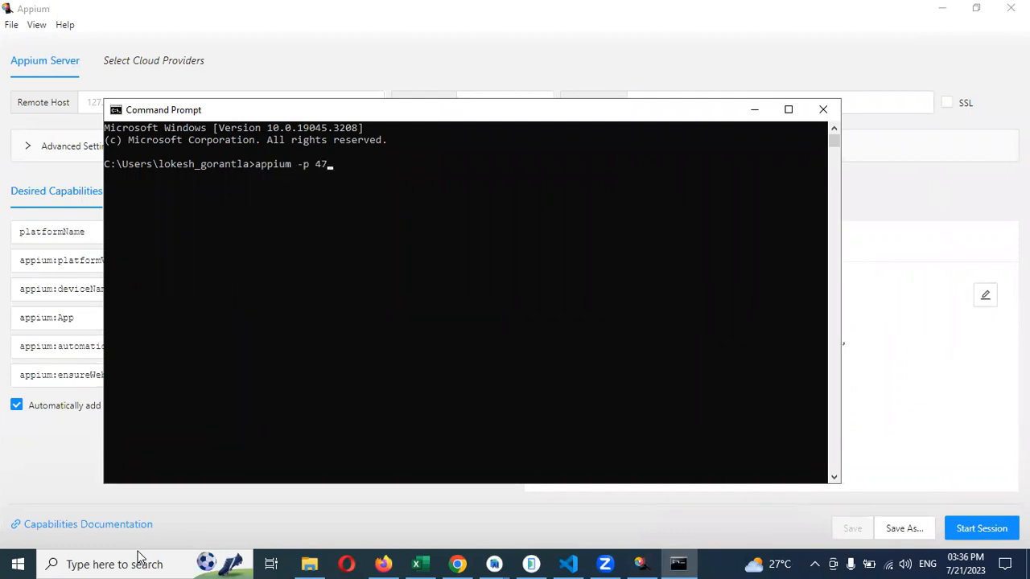
{"action": "type", "text": "24"}
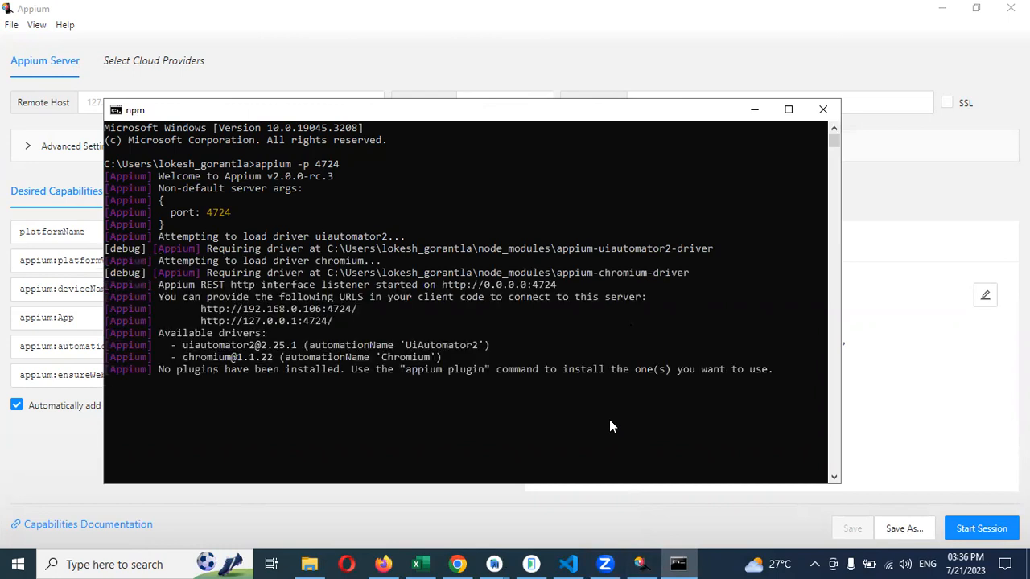
{"action": "mouse_move", "coordinate": [627, 505]}
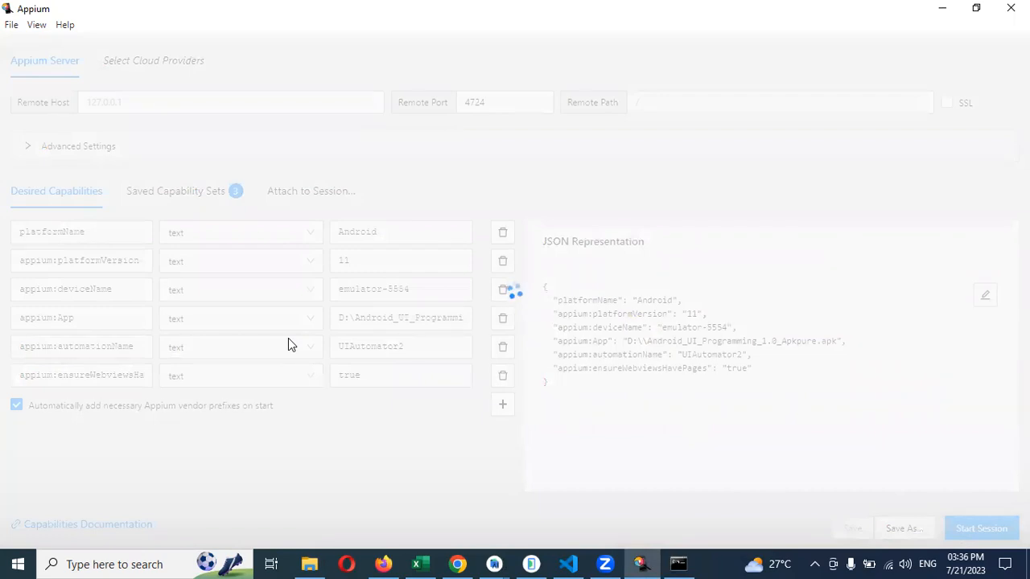
Start an Appium Inspector session that mirrors the emulator home screen.
{"action": "left_click", "coordinate": [981, 529]}
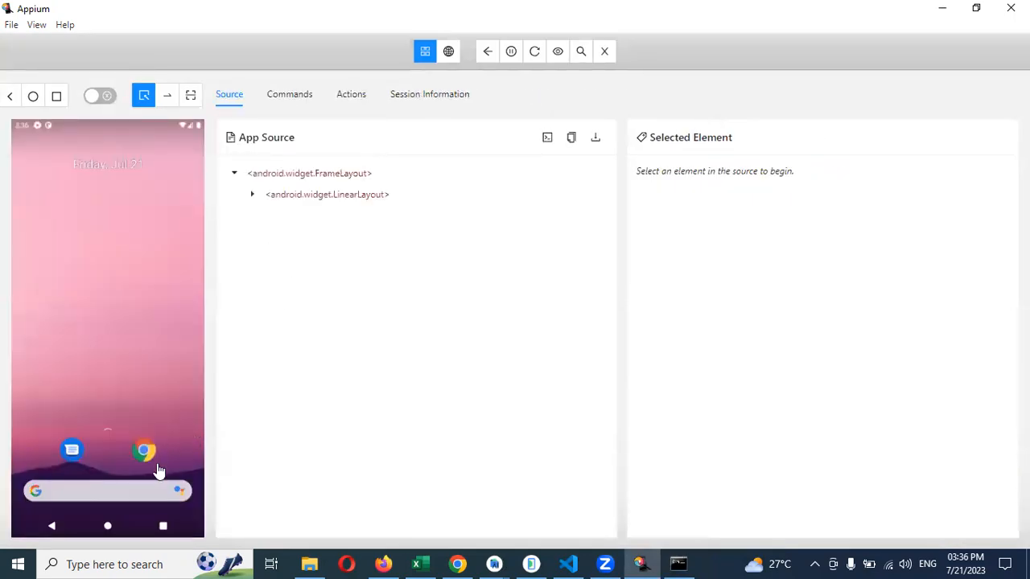
{"action": "left_click", "coordinate": [143, 450]}
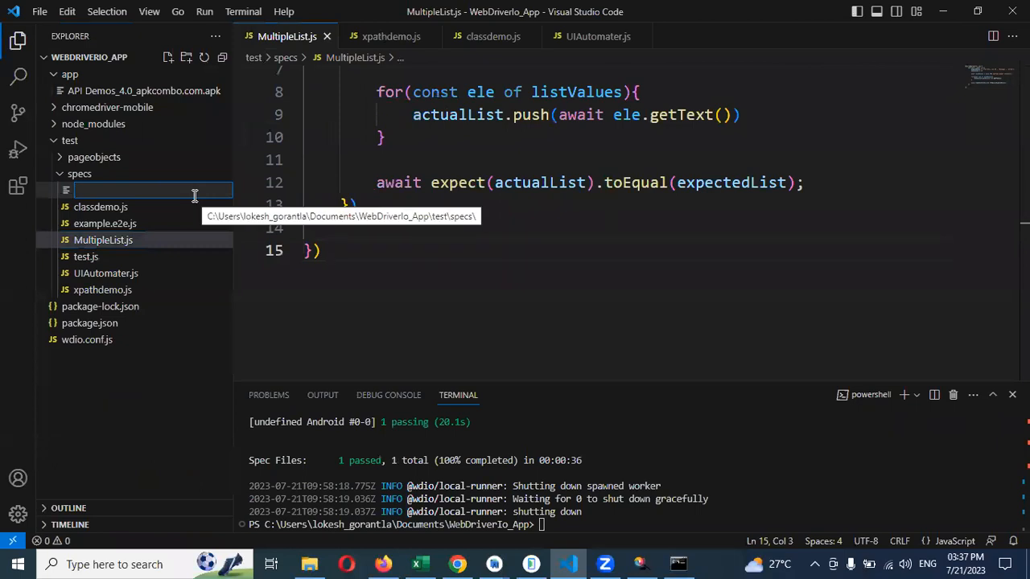
Create a new inputbox.js spec file in the WebdriverIO project.
{"action": "type", "text": "inpu"}
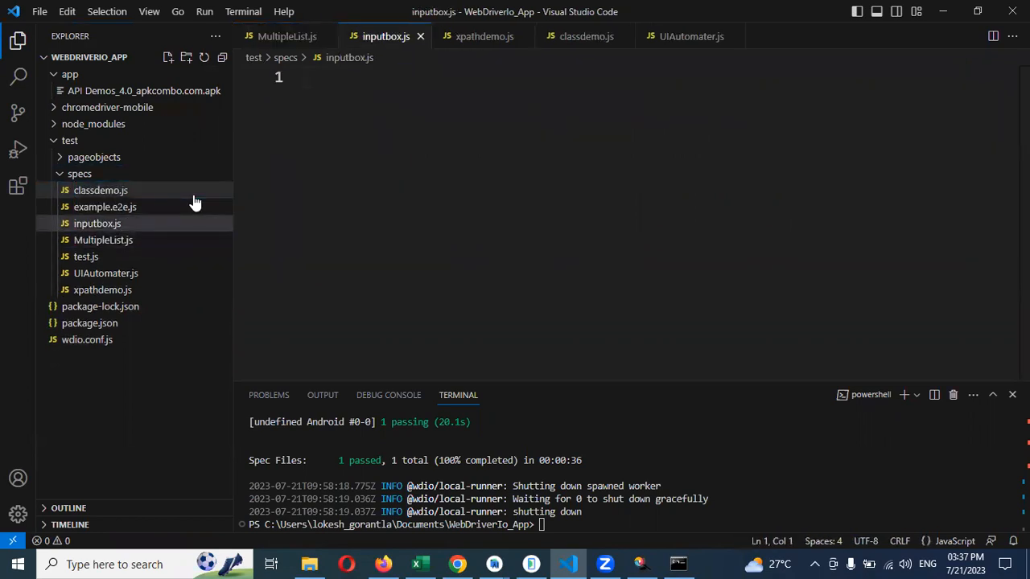
{"action": "mouse_move", "coordinate": [850, 304]}
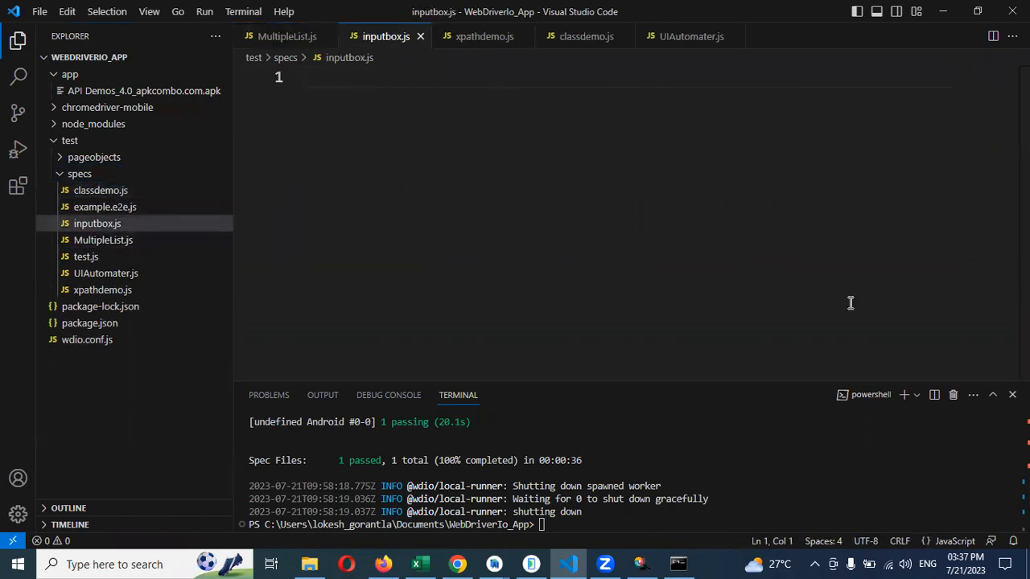
{"action": "left_click", "coordinate": [103, 239]}
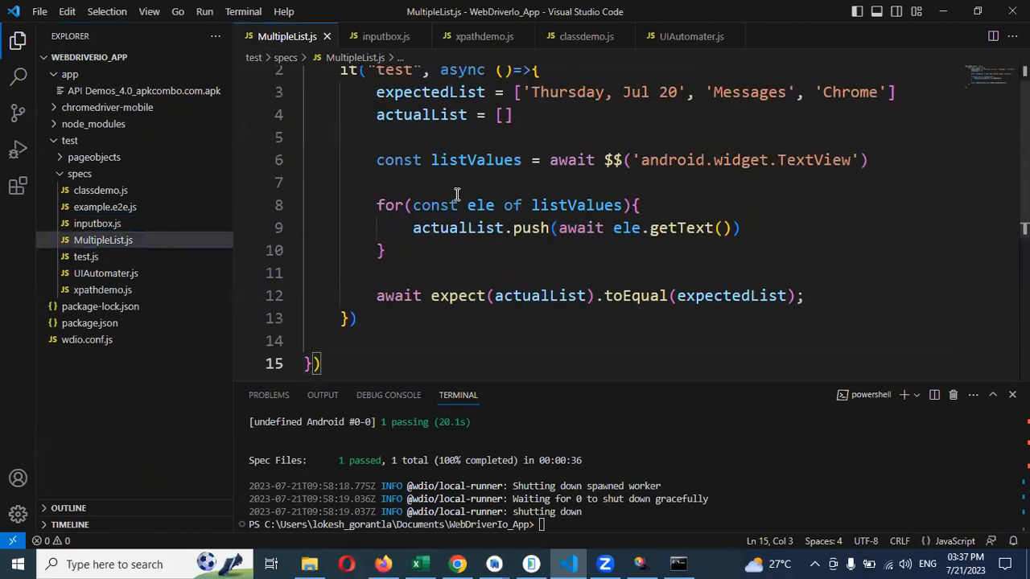
{"action": "scroll", "scroll_direction": "down", "scroll_amount": 3}
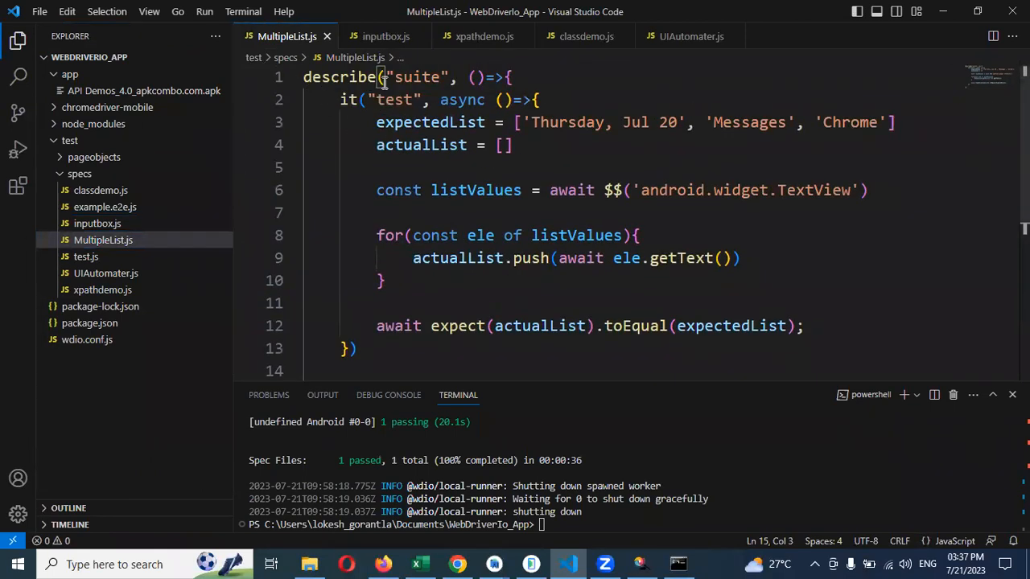
Copy the whole xpathdemo.js test into inputbox.js.
{"action": "left_click", "coordinate": [483, 37]}
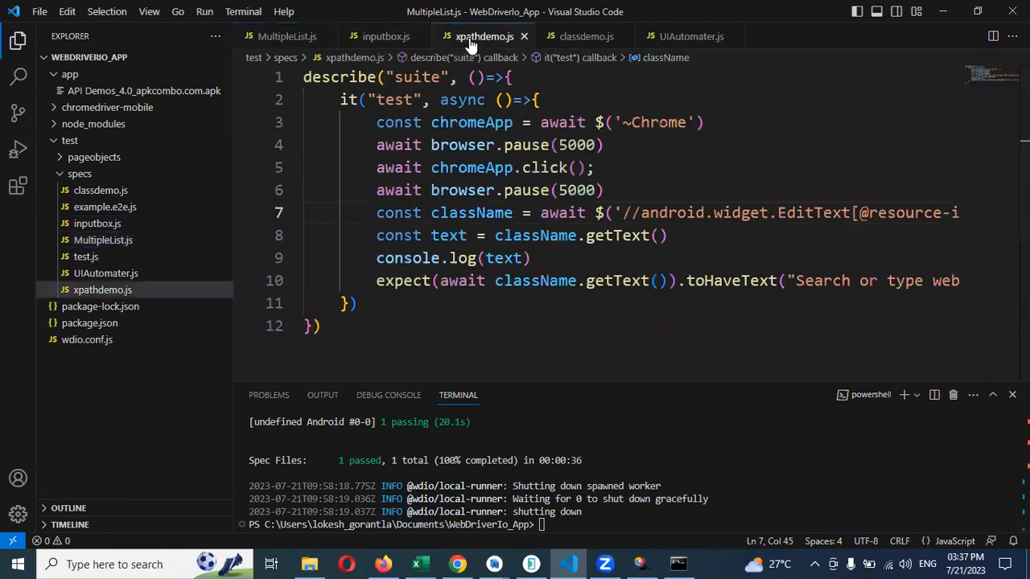
{"action": "key", "text": "ctrl+a"}
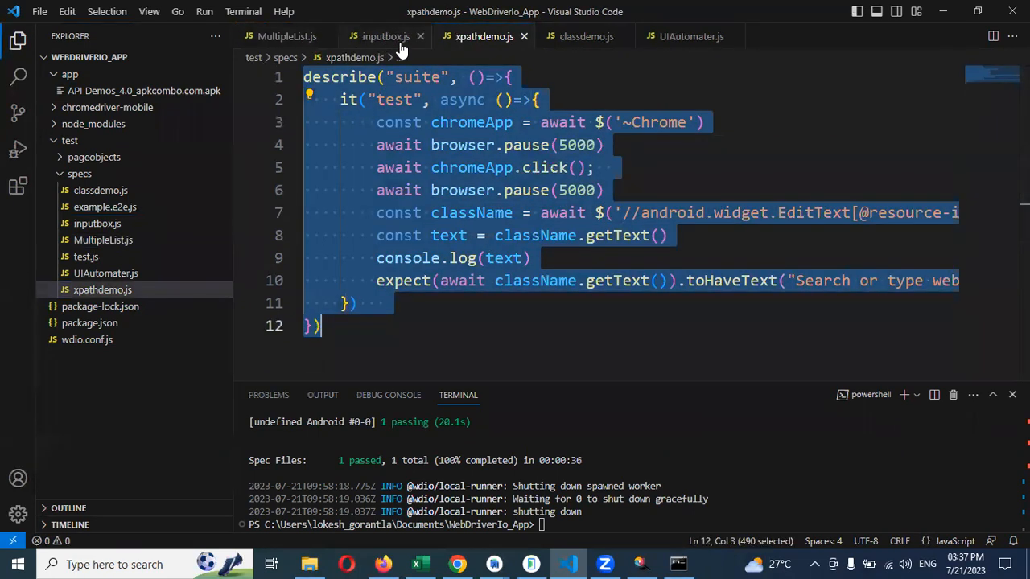
{"action": "left_click", "coordinate": [385, 36]}
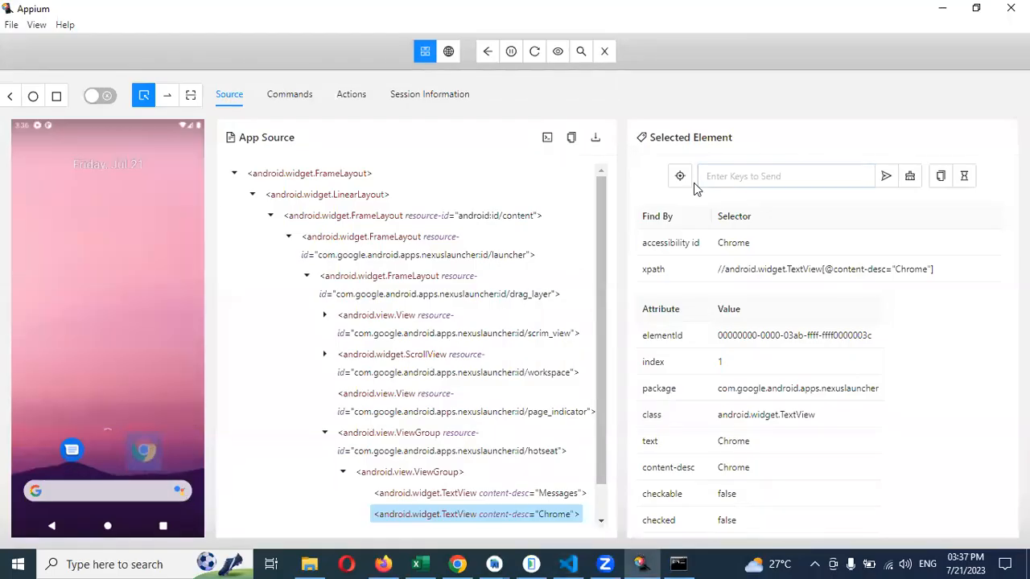
Launch Chrome from the inspector and copy the search box's EditText class value.
{"action": "left_click", "coordinate": [679, 176]}
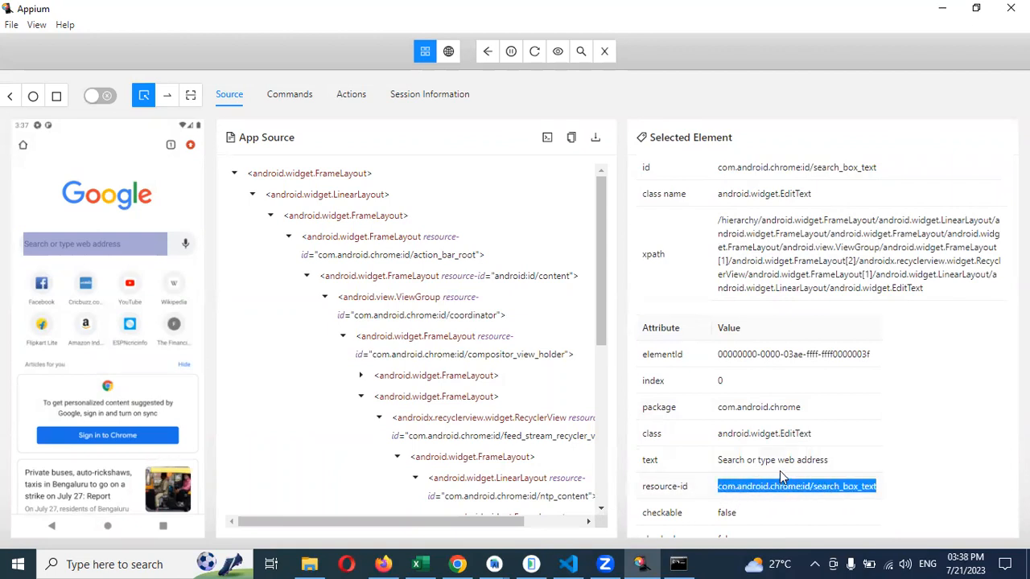
{"action": "mouse_move", "coordinate": [750, 459]}
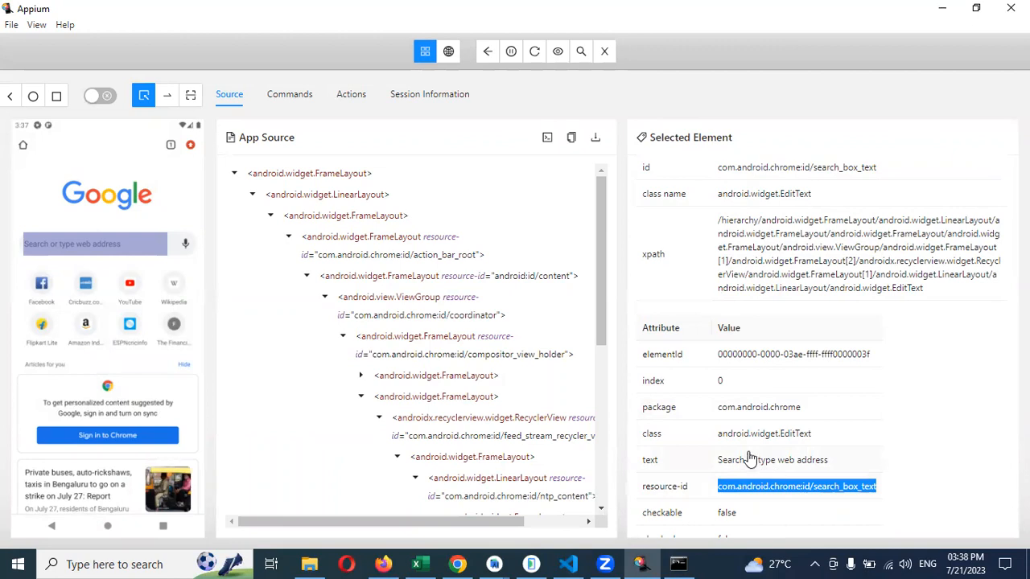
{"action": "mouse_move", "coordinate": [794, 452]}
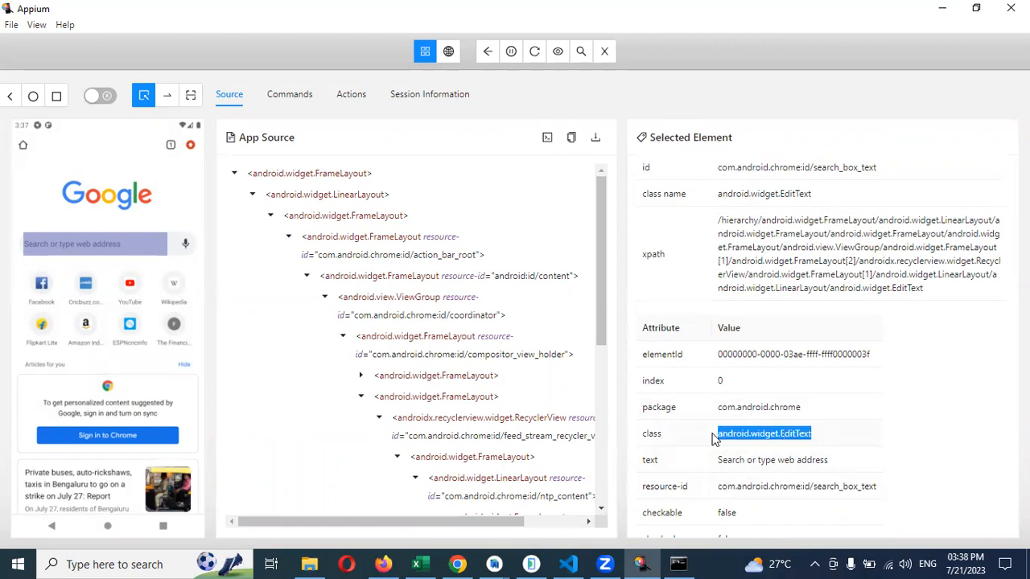
{"action": "left_click", "coordinate": [567, 563]}
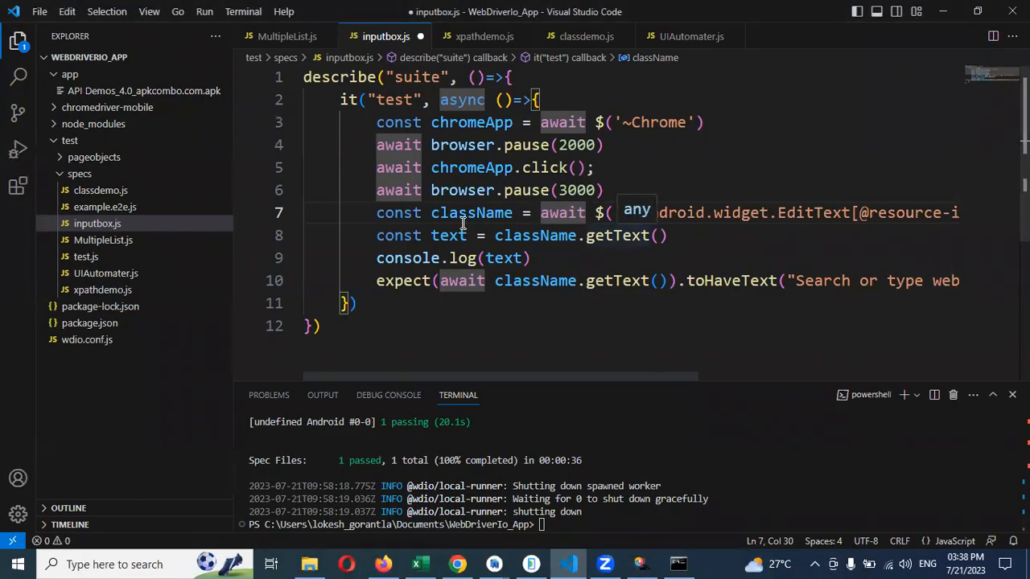
Rename the className variable to input and delete the console.log statement.
{"action": "double_click", "coordinate": [459, 213]}
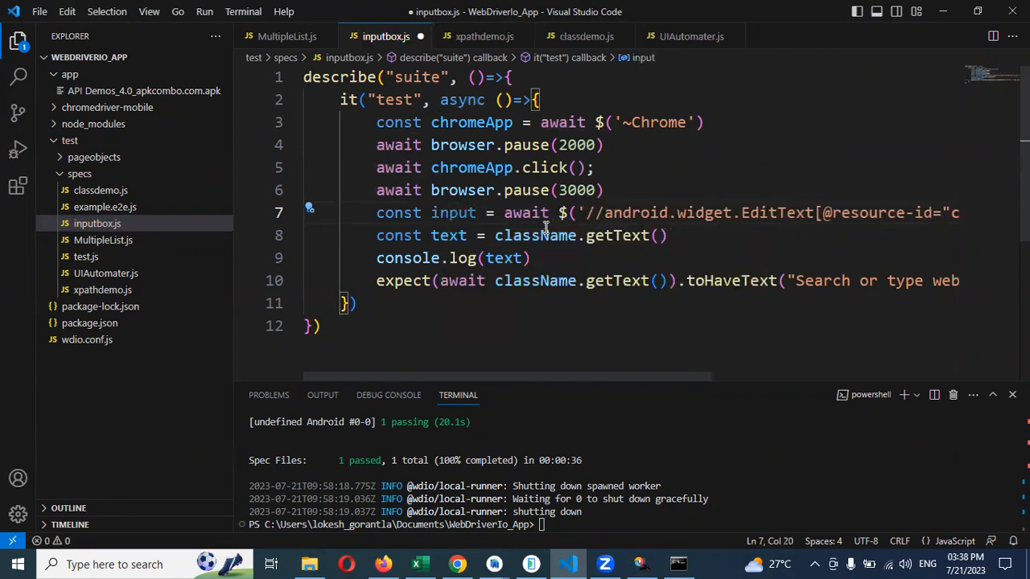
{"action": "double_click", "coordinate": [524, 213]}
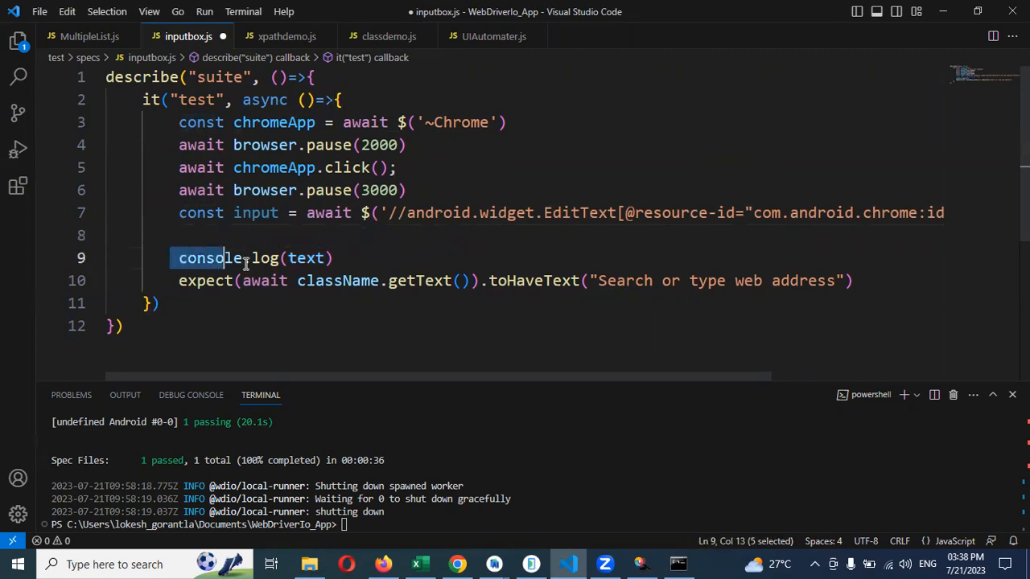
{"action": "key", "text": "Delete"}
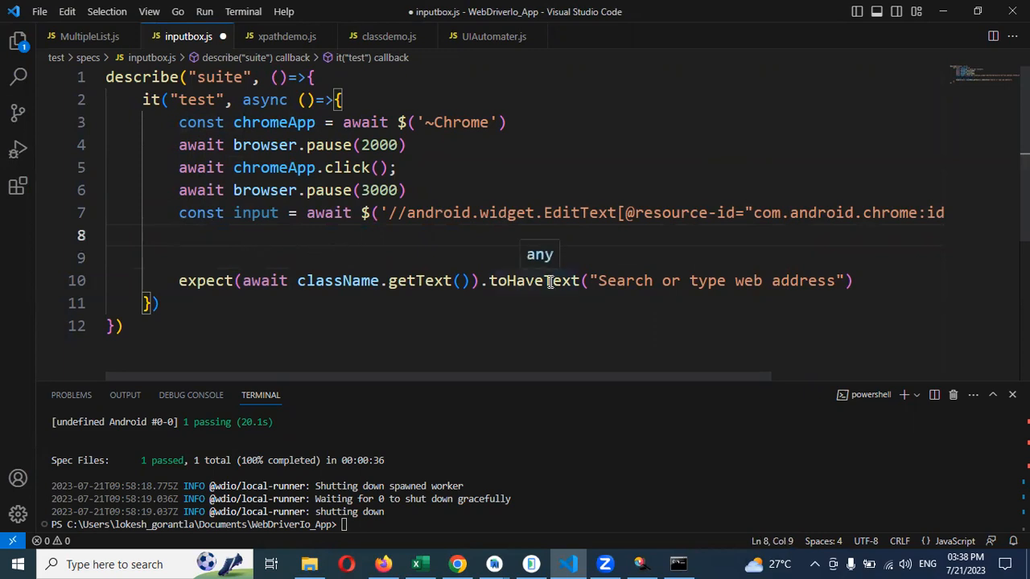
Add an await input.addValue() call to type into the search box.
{"action": "type", "text": "await"}
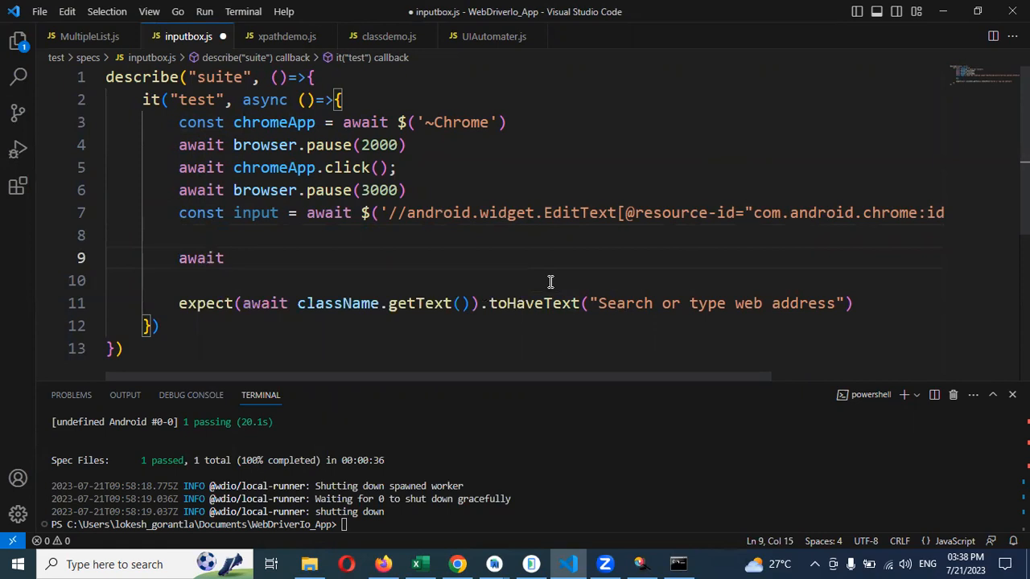
{"action": "type", "text": "input"}
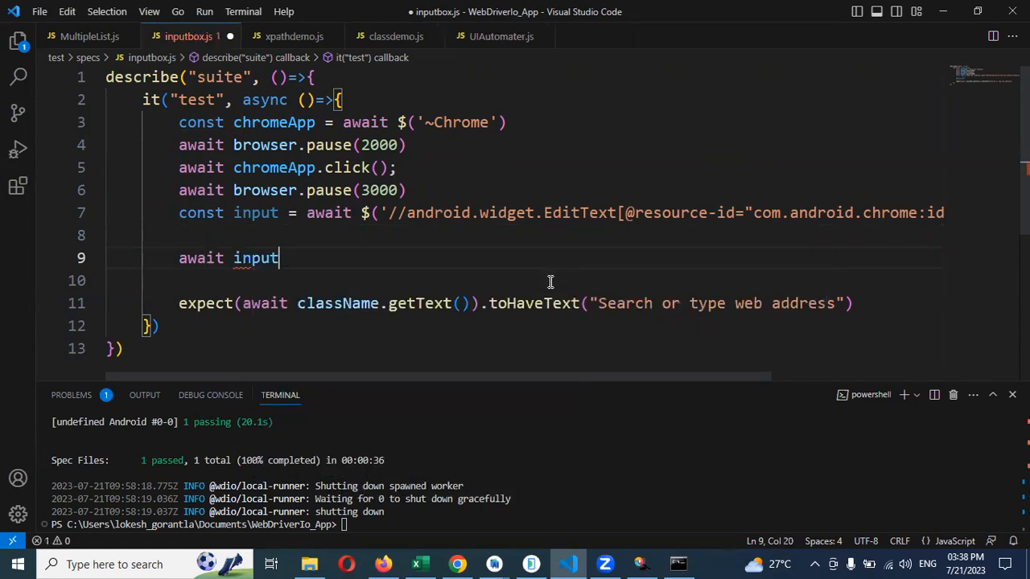
{"action": "type", "text": ".add"}
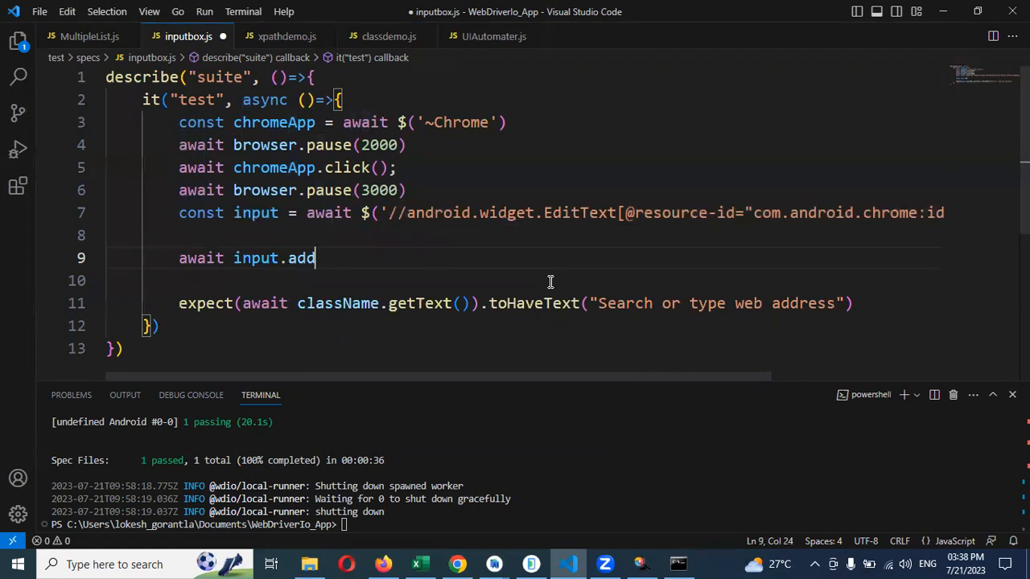
{"action": "type", "text": "Value"}
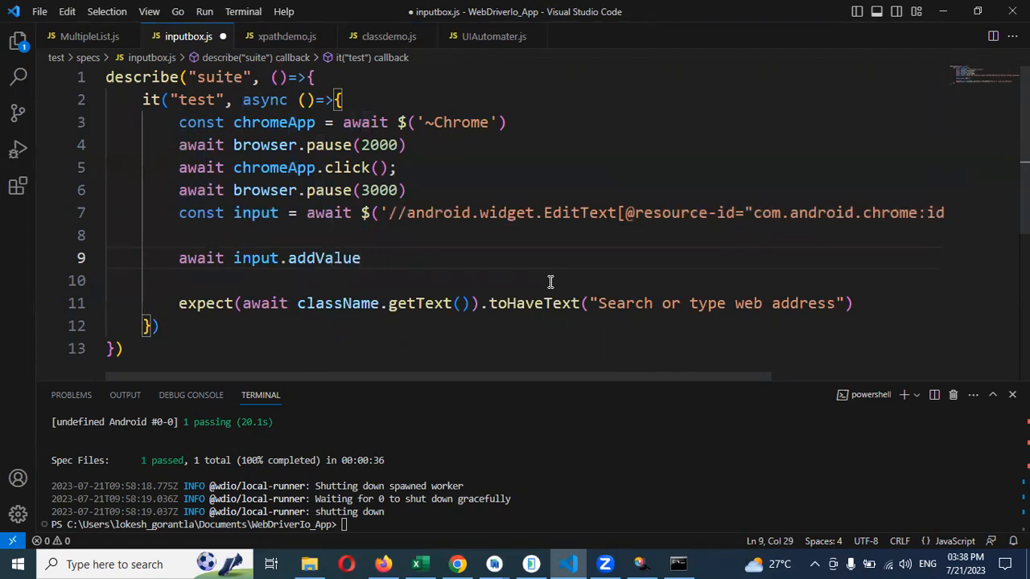
{"action": "type", "text": "(\"Gorantla Lokesh"}
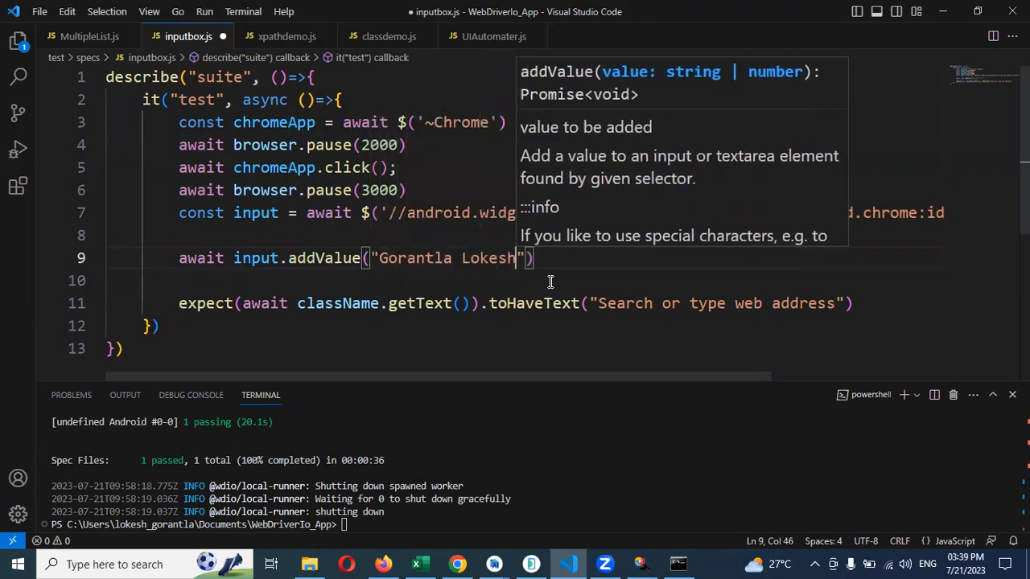
{"action": "key", "text": "Enter"}
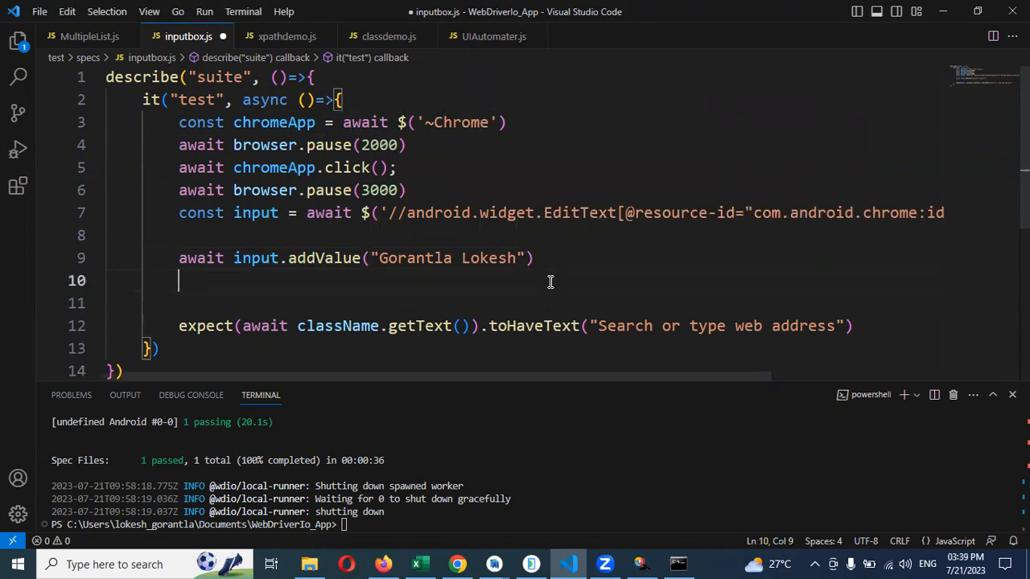
{"action": "key", "text": "Backspace"}
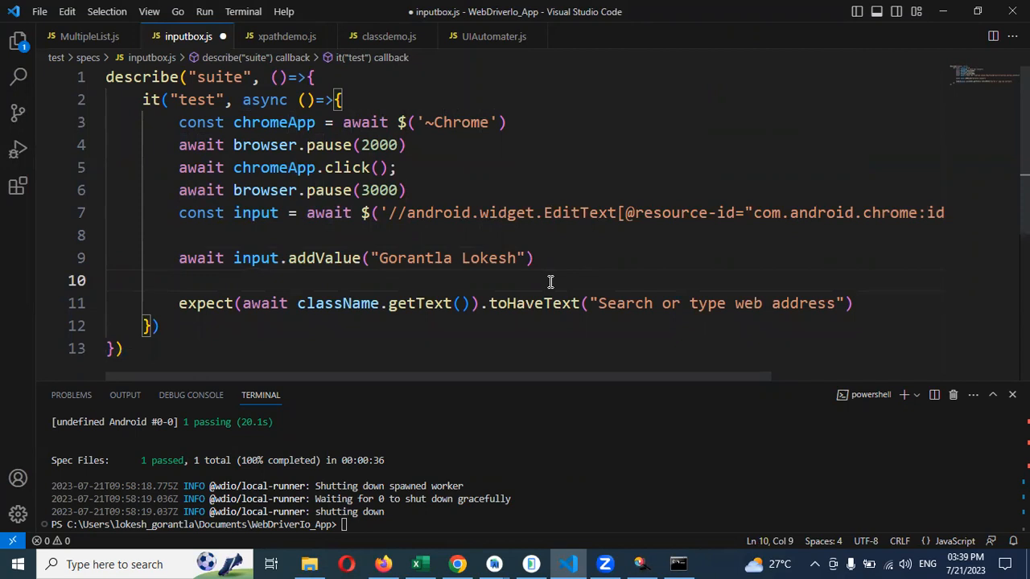
{"action": "mouse_move", "coordinate": [265, 257]}
{"action": "type", "text": "input"}
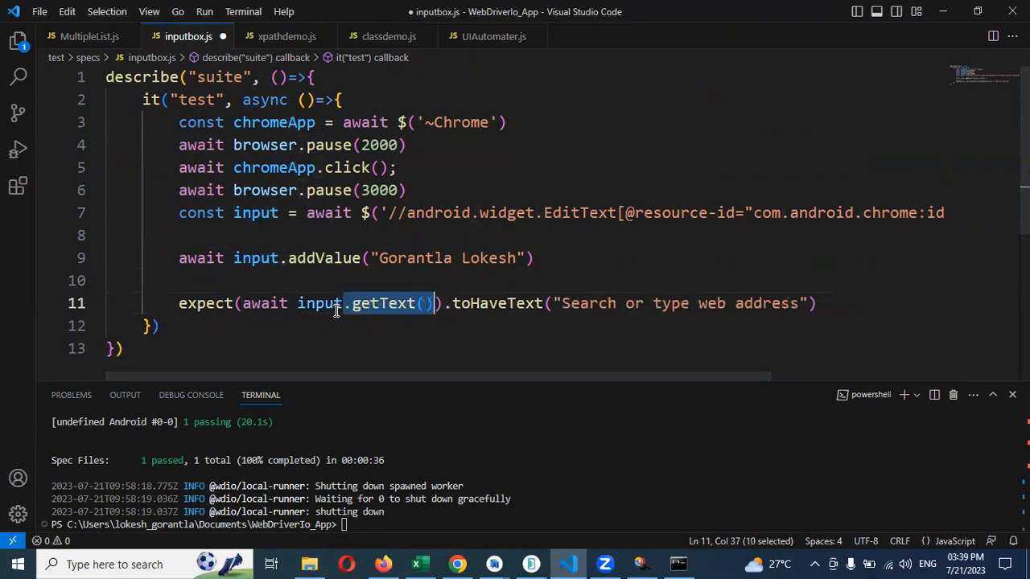
{"action": "key", "text": "Delete"}
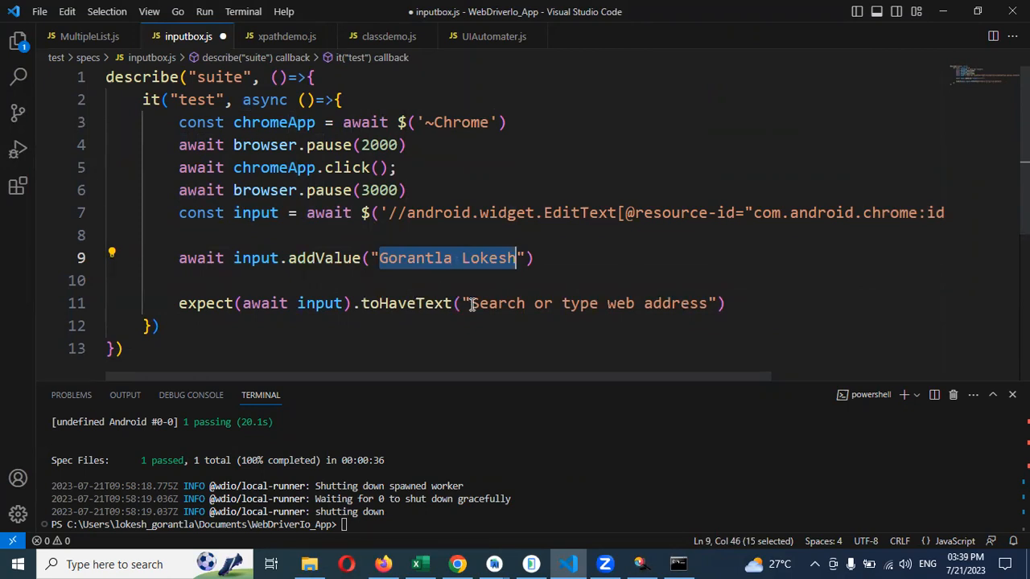
{"action": "type", "text": "Gorantla Lokesh"}
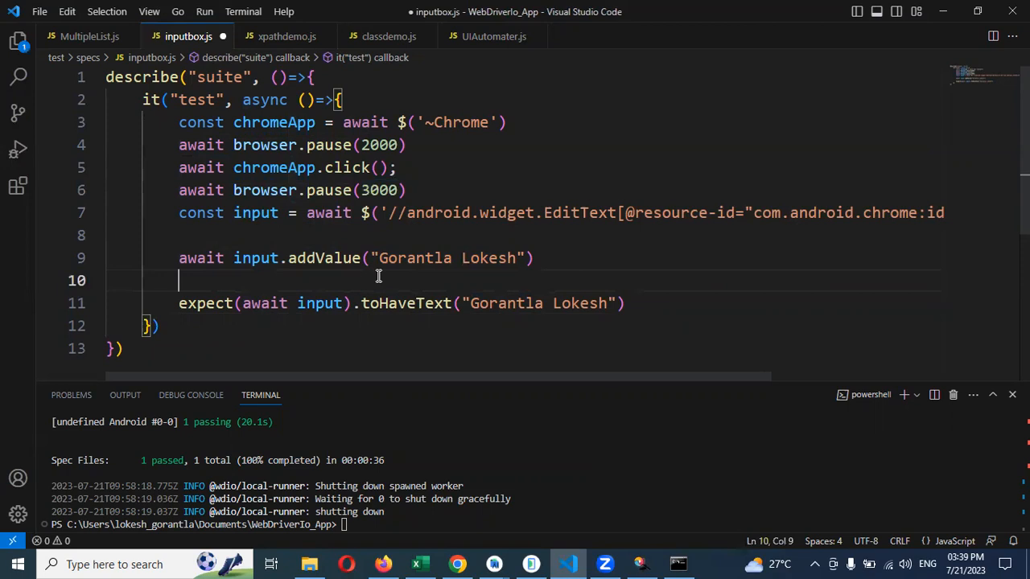
{"action": "type", "text": "await browser.pause(3000)"}
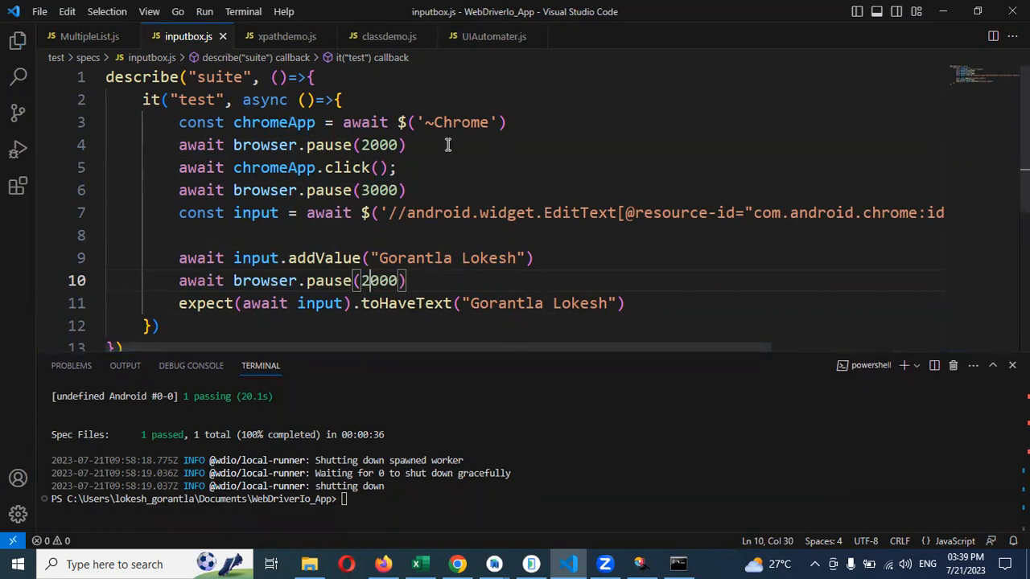
{"action": "double_click", "coordinate": [459, 122]}
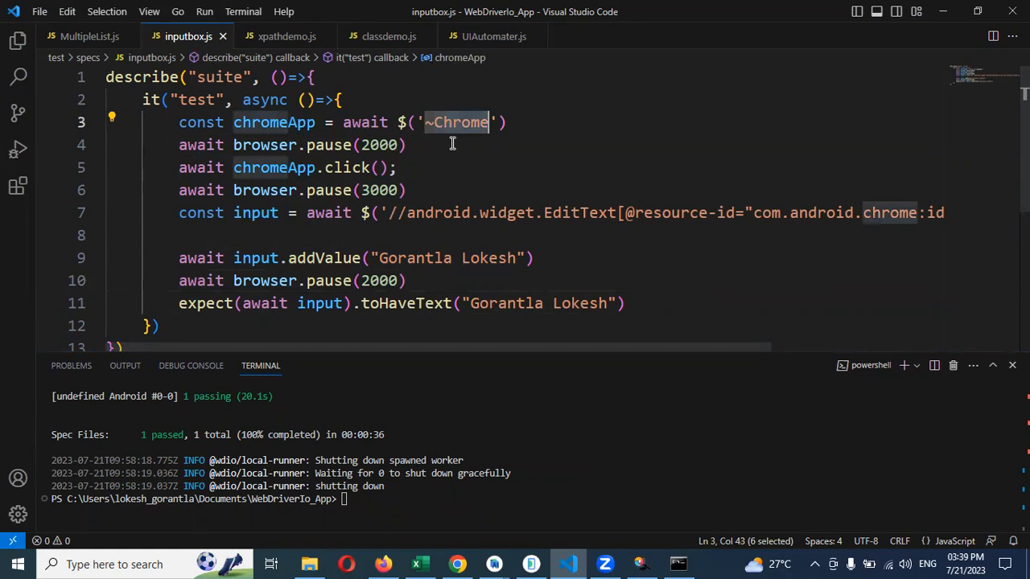
{"action": "mouse_move", "coordinate": [435, 213]}
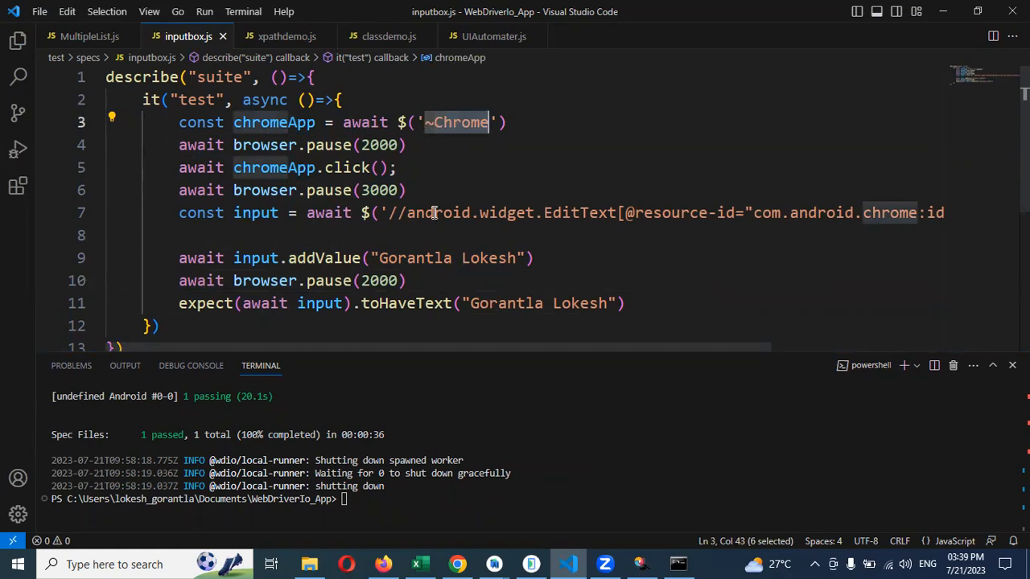
{"action": "double_click", "coordinate": [416, 258]}
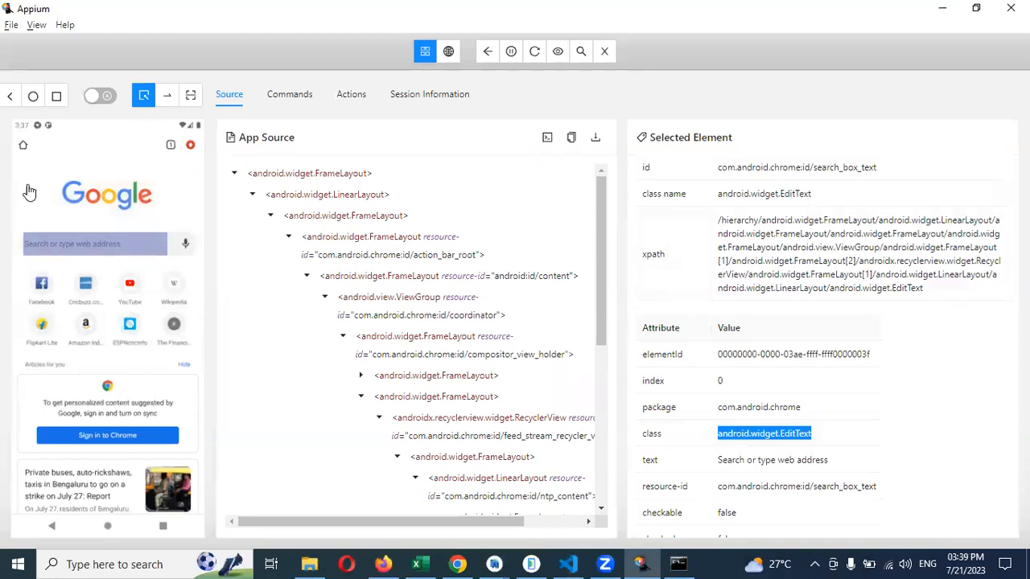
{"action": "mouse_move", "coordinate": [797, 346]}
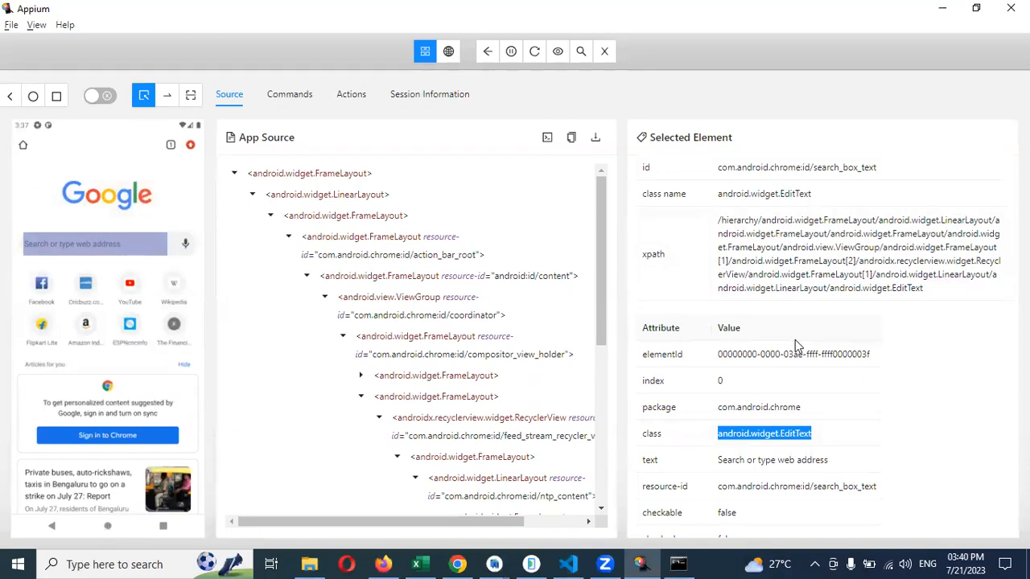
Refresh the inspector's source and screenshot, inspecting the Chrome icon (accessibility id Chrome).
{"action": "left_click", "coordinate": [679, 177]}
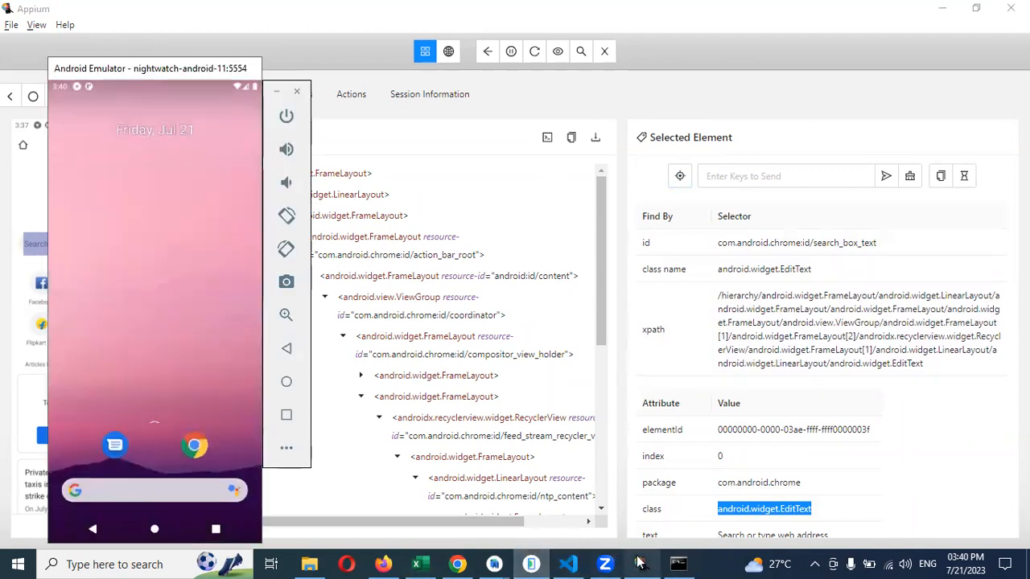
{"action": "left_click", "coordinate": [534, 51]}
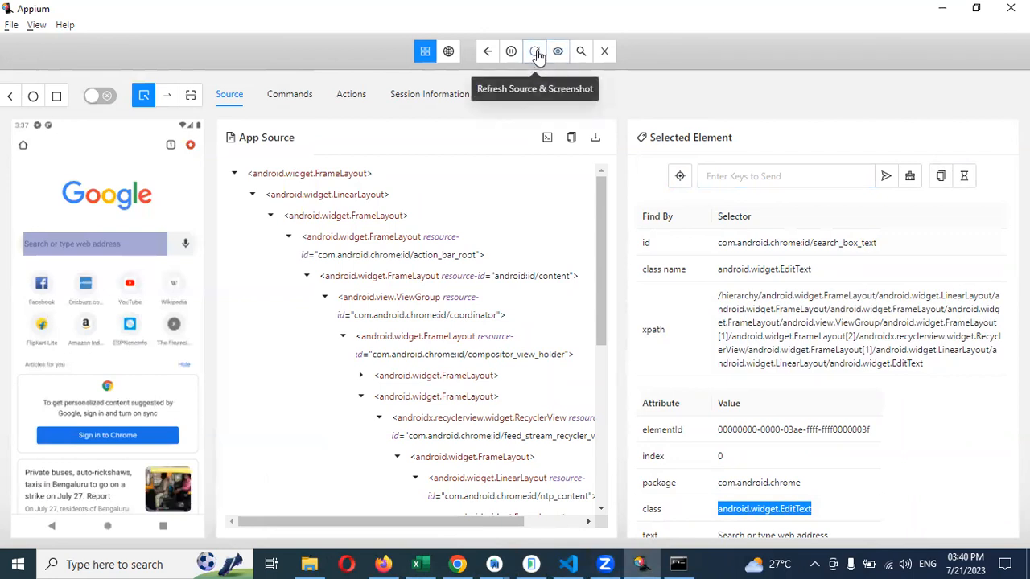
{"action": "left_click", "coordinate": [534, 51]}
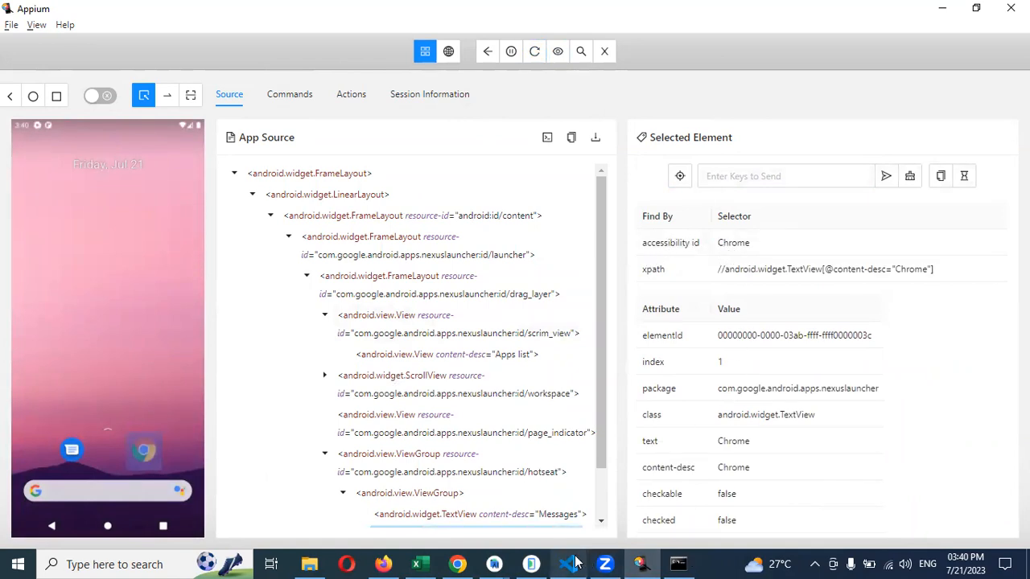
{"action": "left_click", "coordinate": [568, 563]}
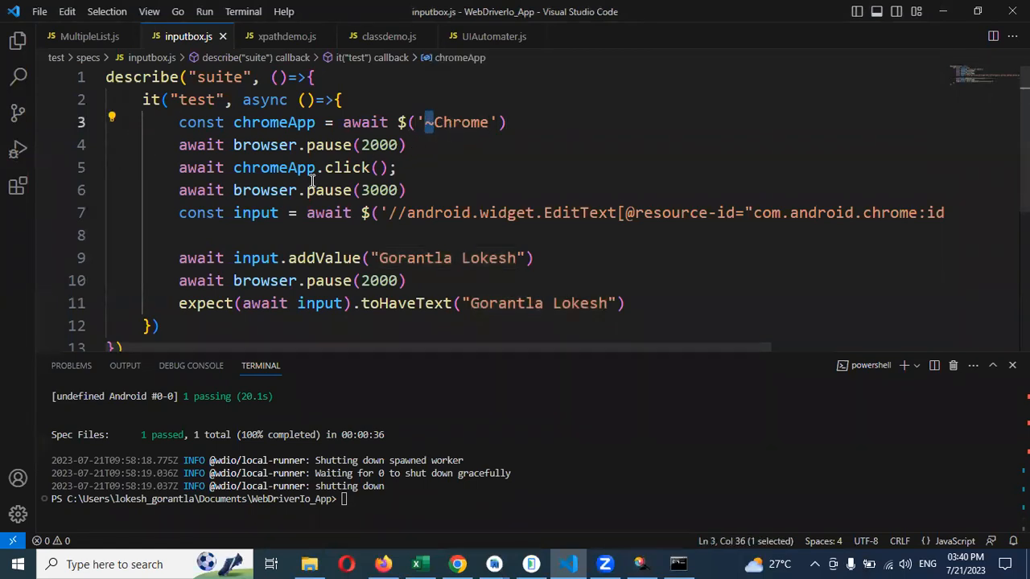
{"action": "mouse_move", "coordinate": [318, 167]}
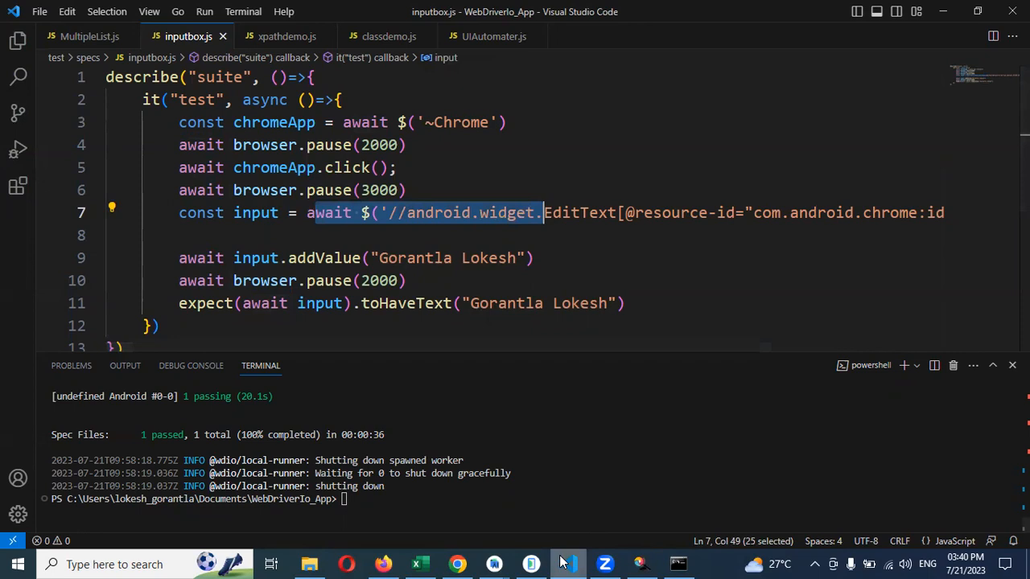
{"action": "left_click", "coordinate": [530, 565]}
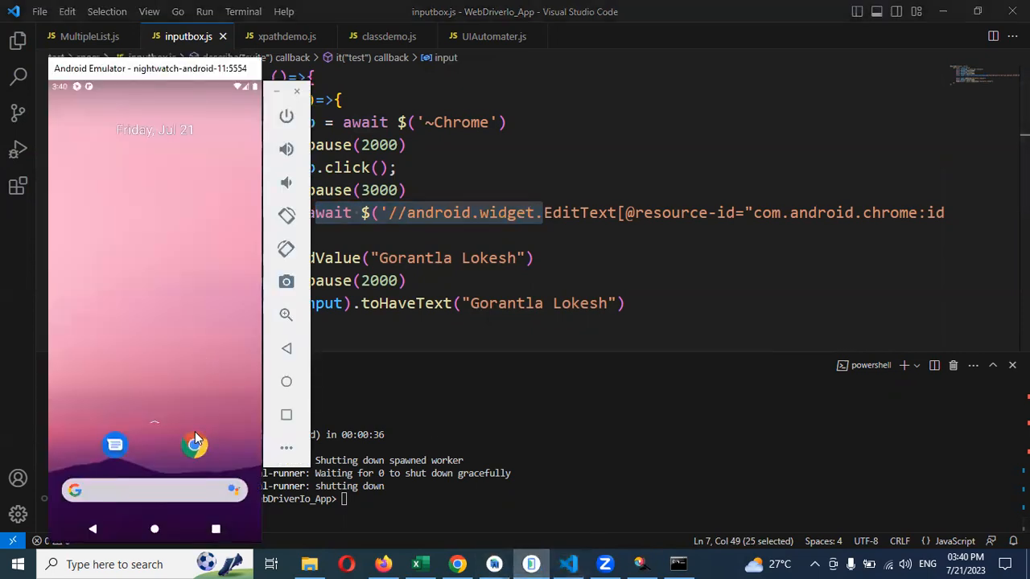
{"action": "left_click", "coordinate": [194, 446]}
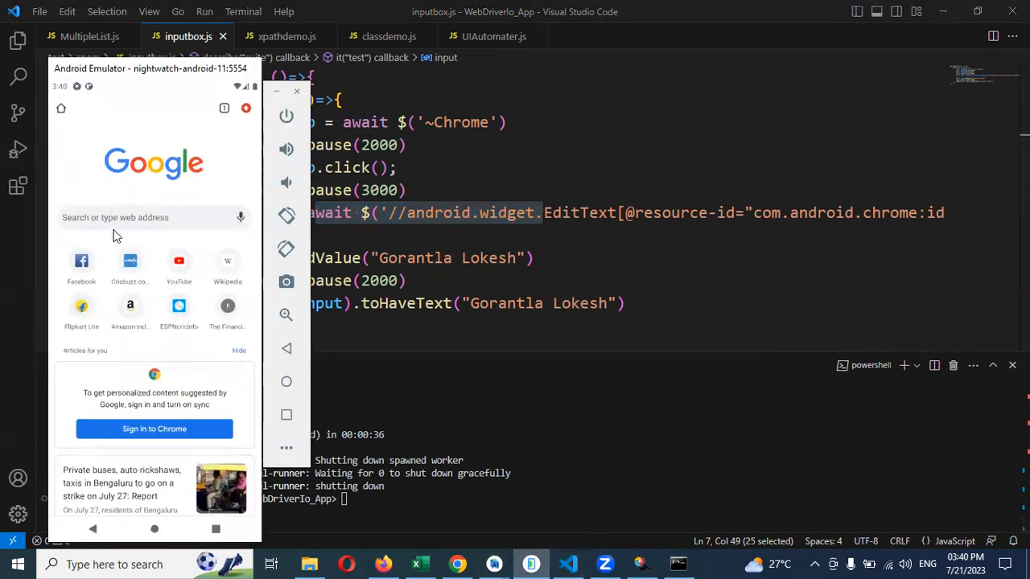
{"action": "mouse_move", "coordinate": [228, 272]}
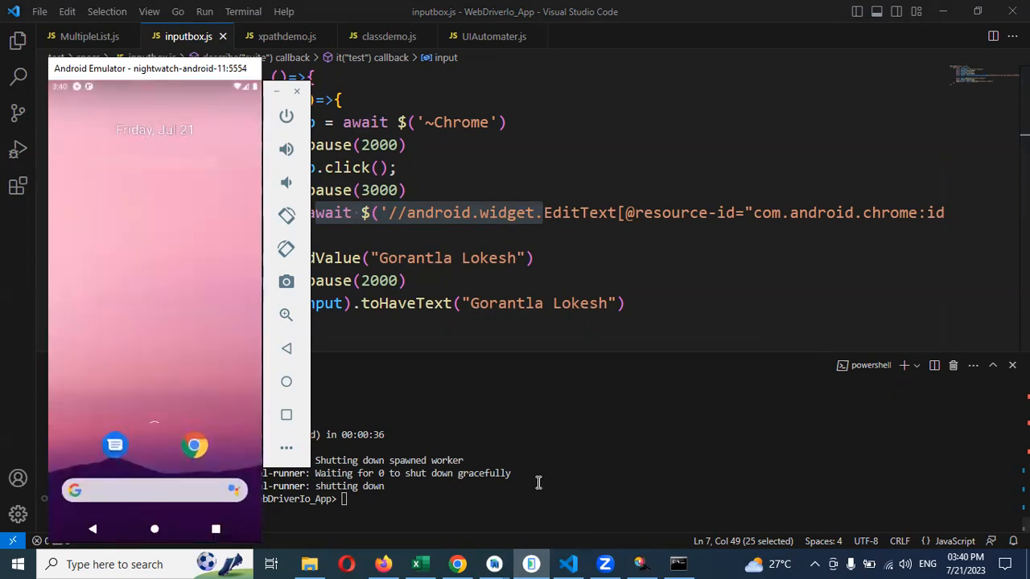
{"action": "left_click", "coordinate": [296, 91]}
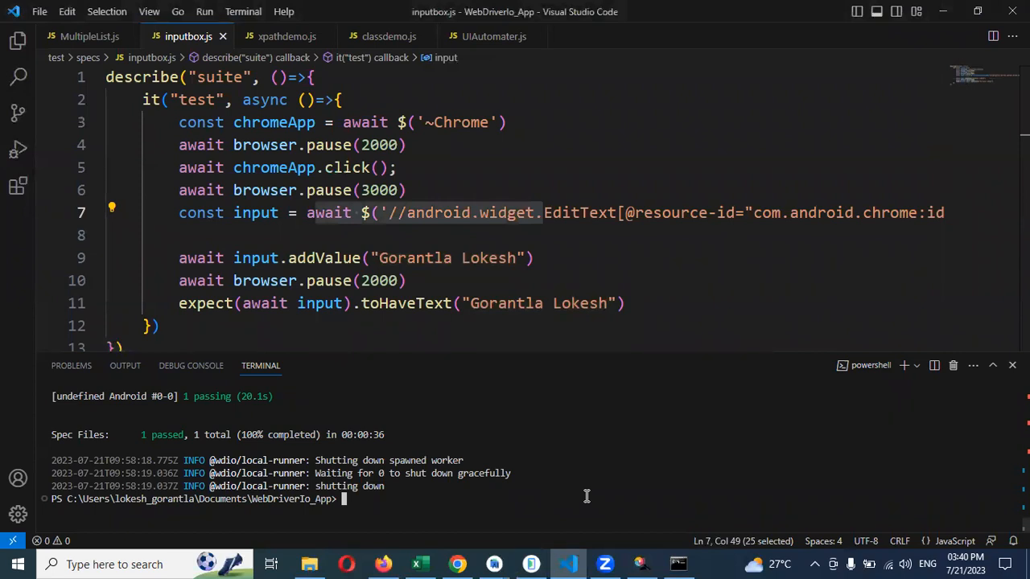
{"action": "type", "text": "npx wdio run .\\wdio.conf.js --spec .\\test\\specs\\MultipleList.js"}
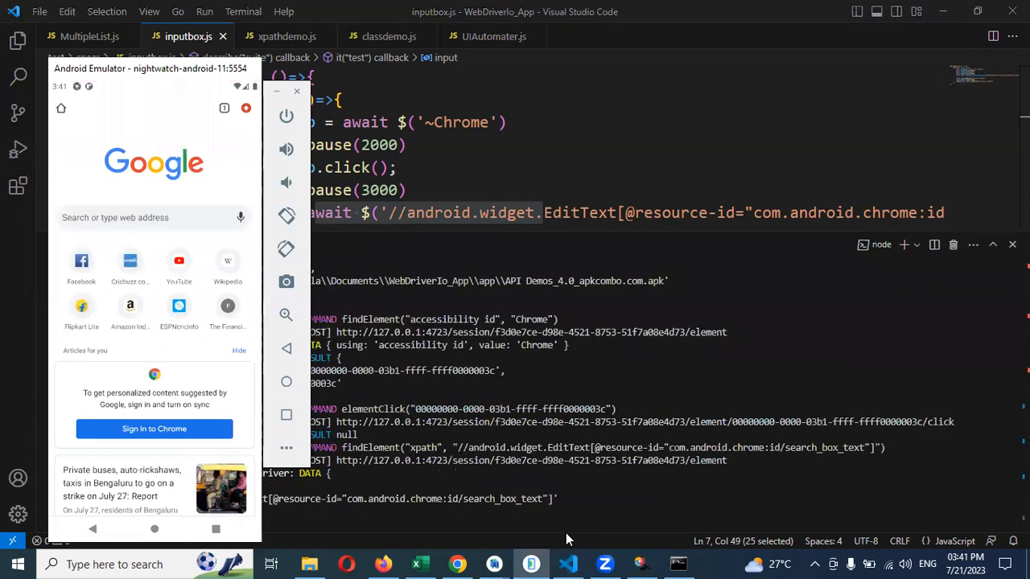
{"action": "type", "text": "Gorantla Lokesh"}
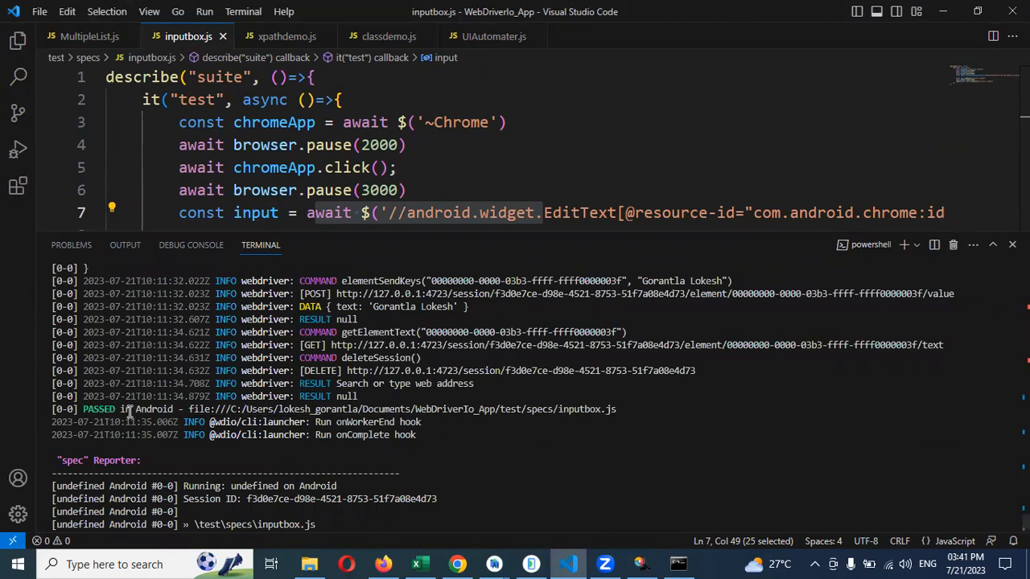
{"action": "mouse_move", "coordinate": [410, 400]}
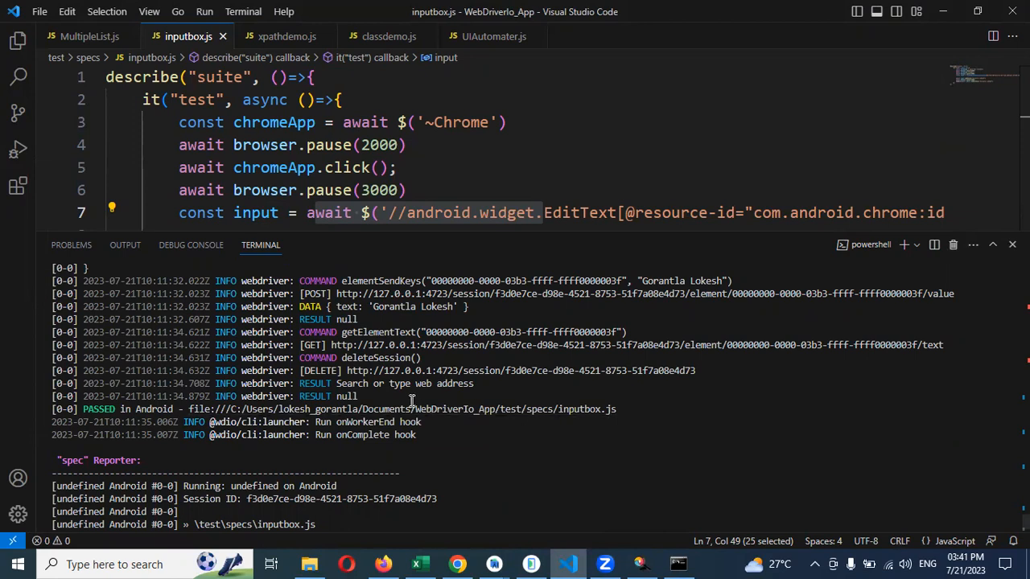
{"action": "mouse_move", "coordinate": [483, 409]}
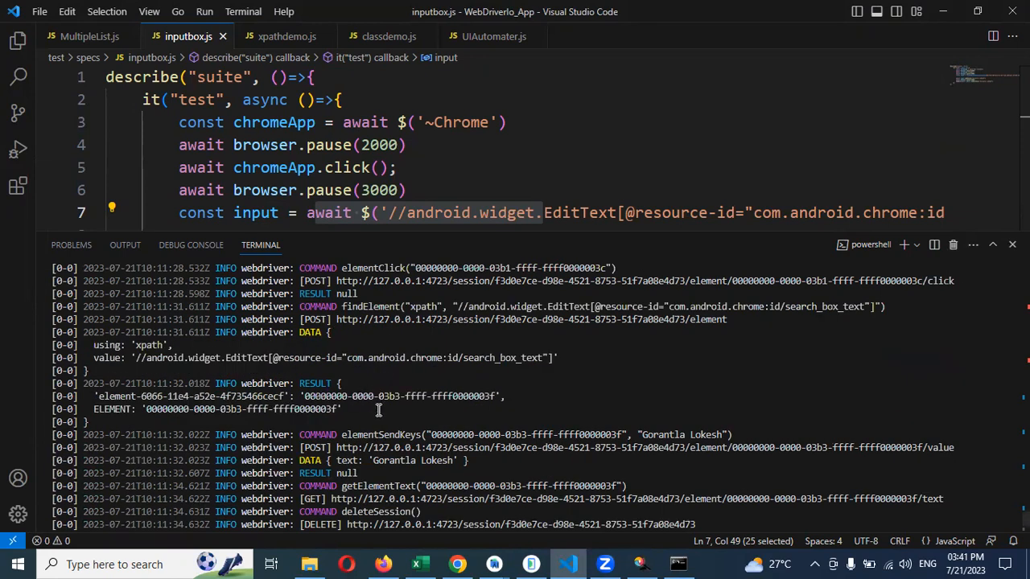
{"action": "mouse_move", "coordinate": [382, 406]}
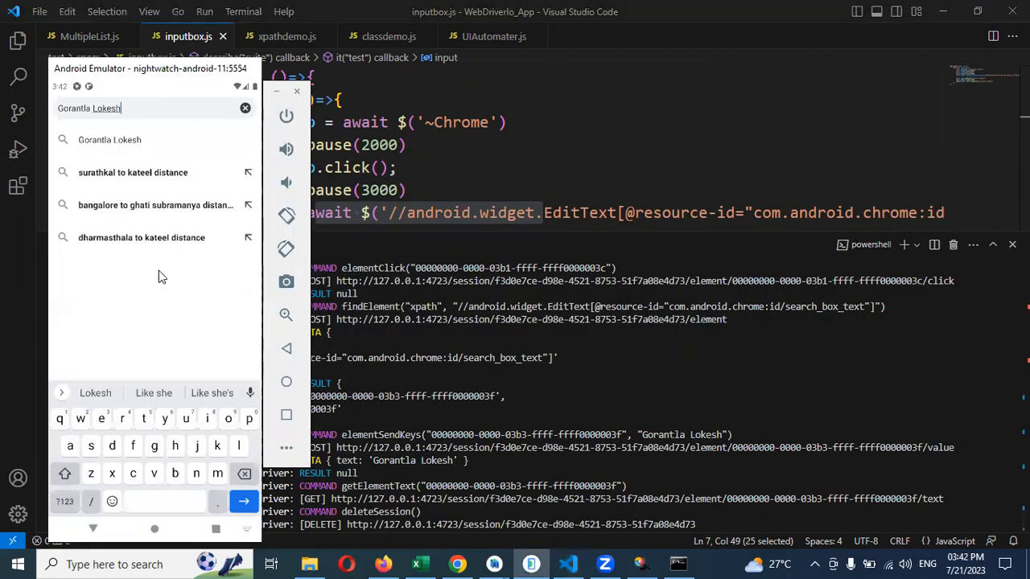
{"action": "mouse_move", "coordinate": [158, 252]}
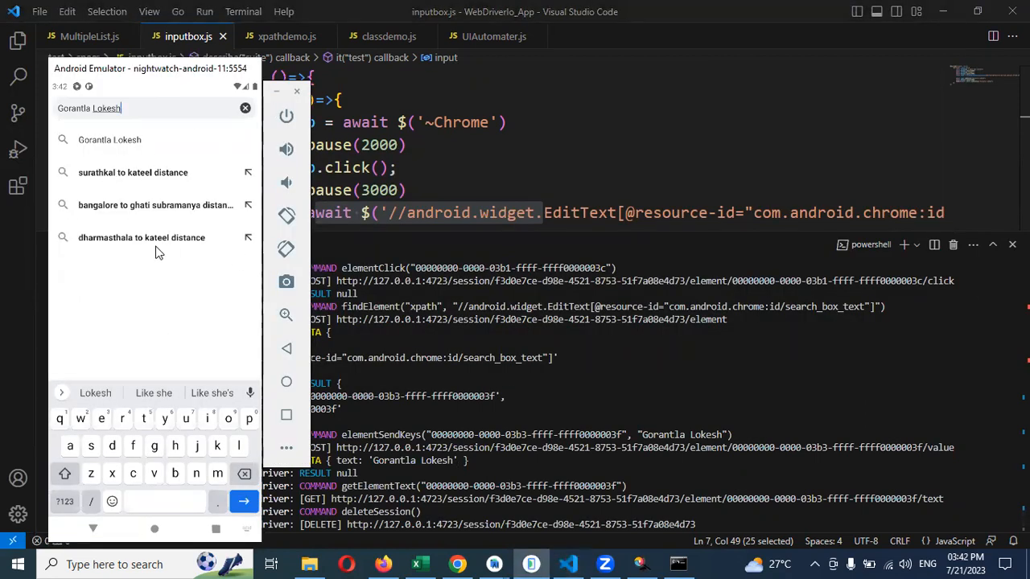
{"action": "mouse_move", "coordinate": [177, 113]}
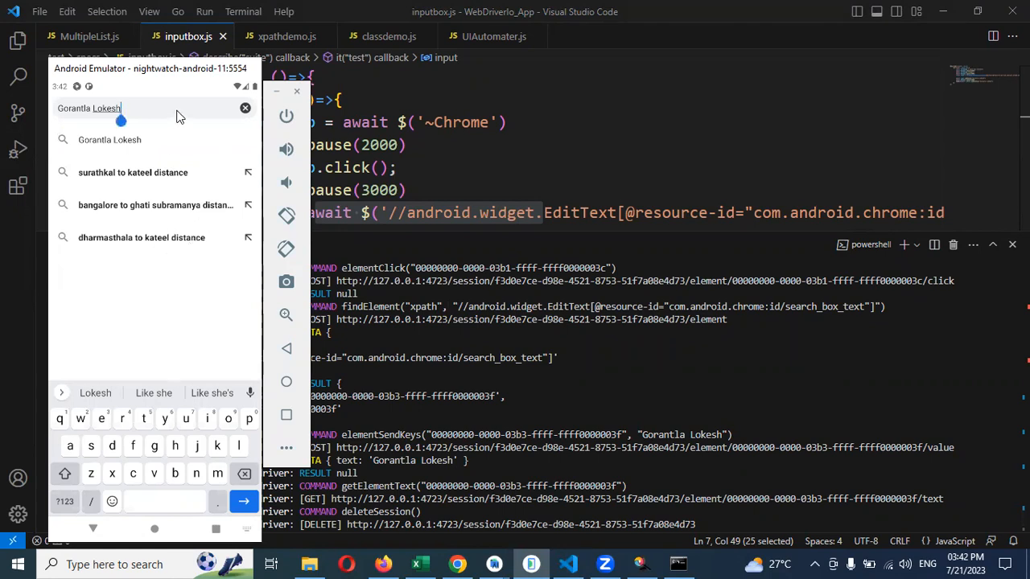
{"action": "mouse_move", "coordinate": [125, 143]}
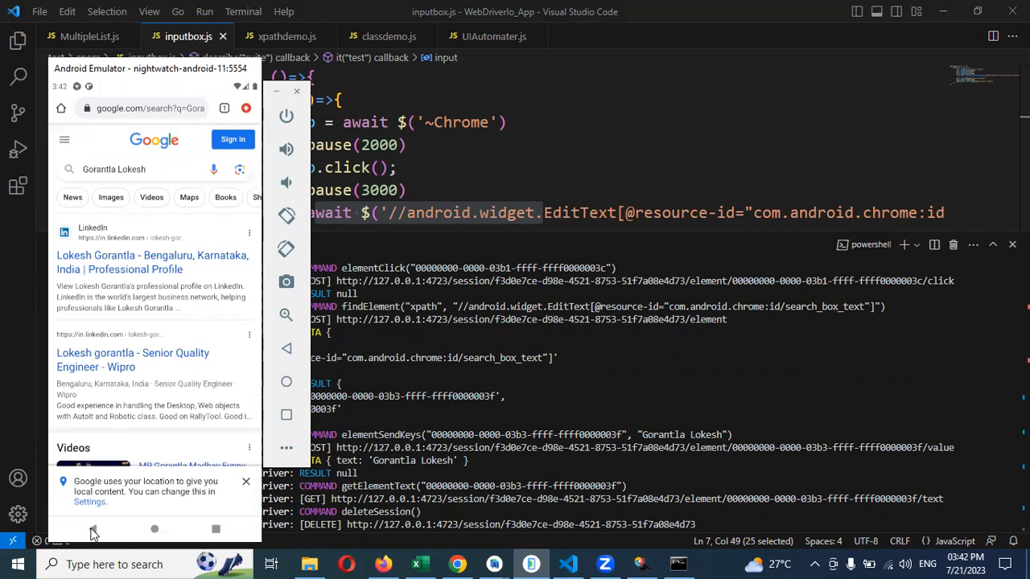
{"action": "left_click", "coordinate": [93, 528]}
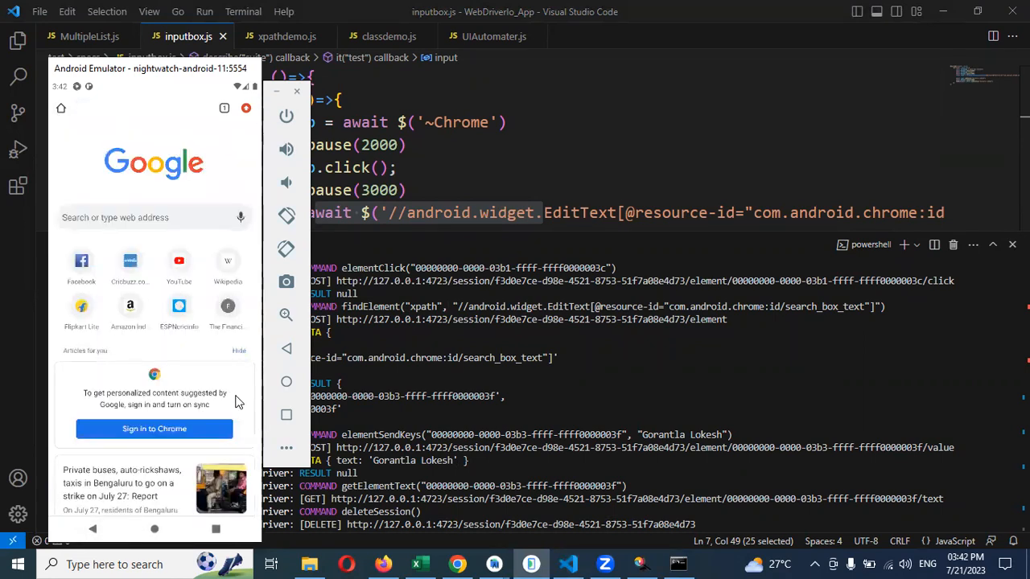
{"action": "mouse_move", "coordinate": [157, 238]}
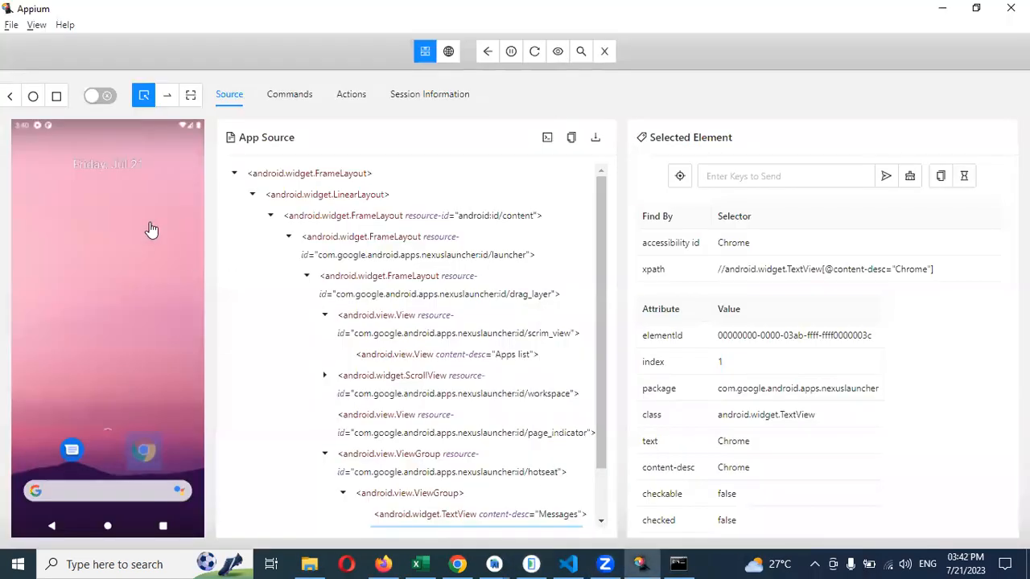
{"action": "mouse_move", "coordinate": [898, 60]}
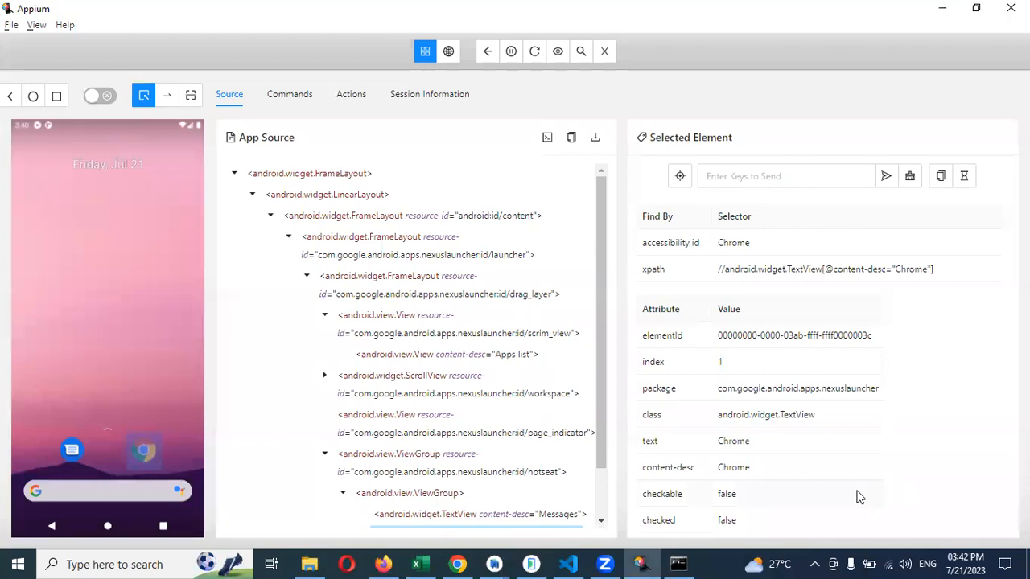
{"action": "mouse_move", "coordinate": [805, 557]}
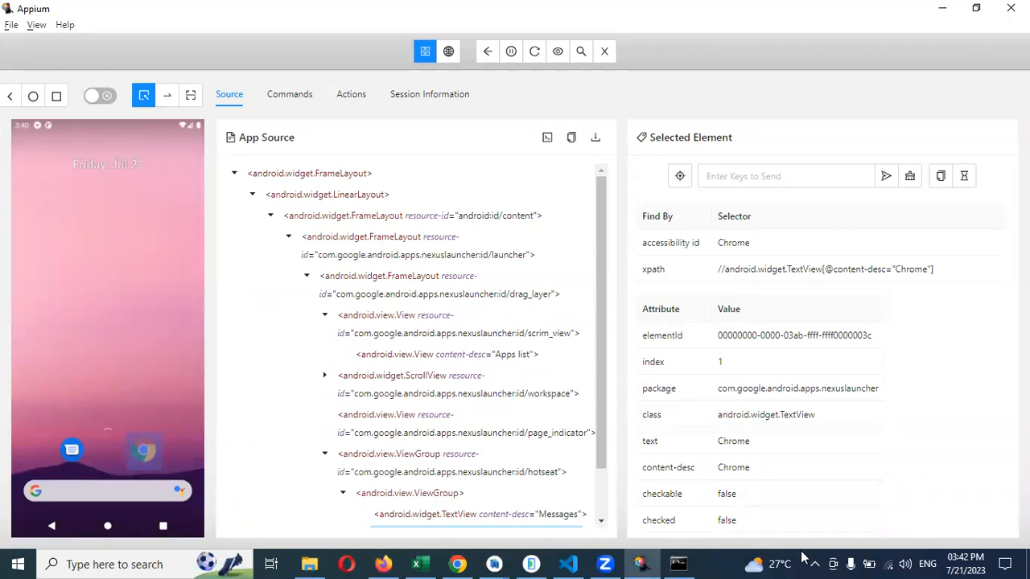
{"action": "mouse_move", "coordinate": [789, 553]}
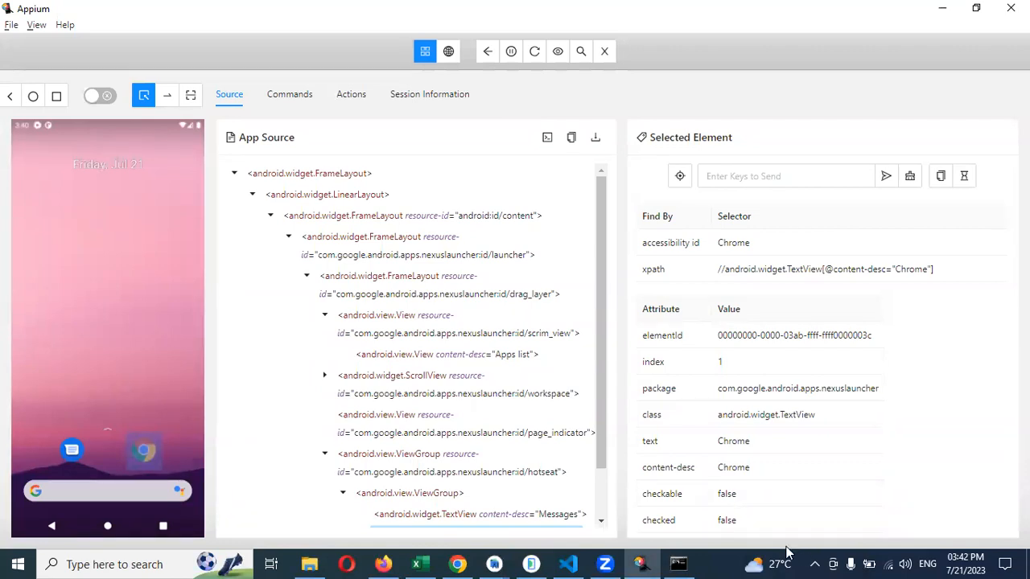